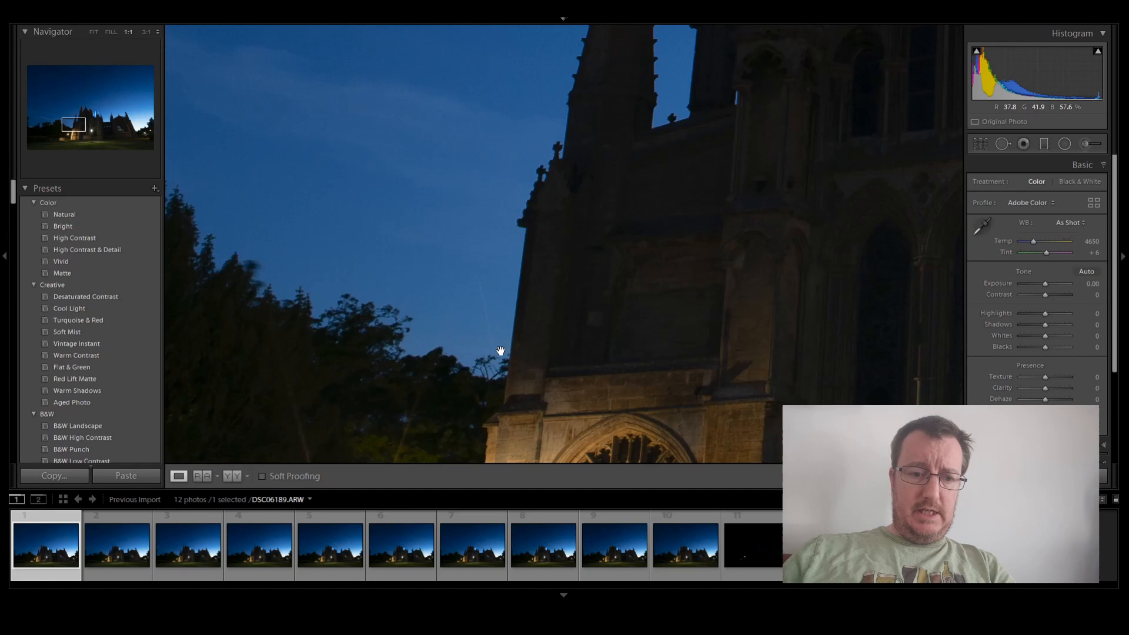
# Step: Review frames six and ten, zooming in on the space station streak and back to Fit
pyautogui.click(93, 32)
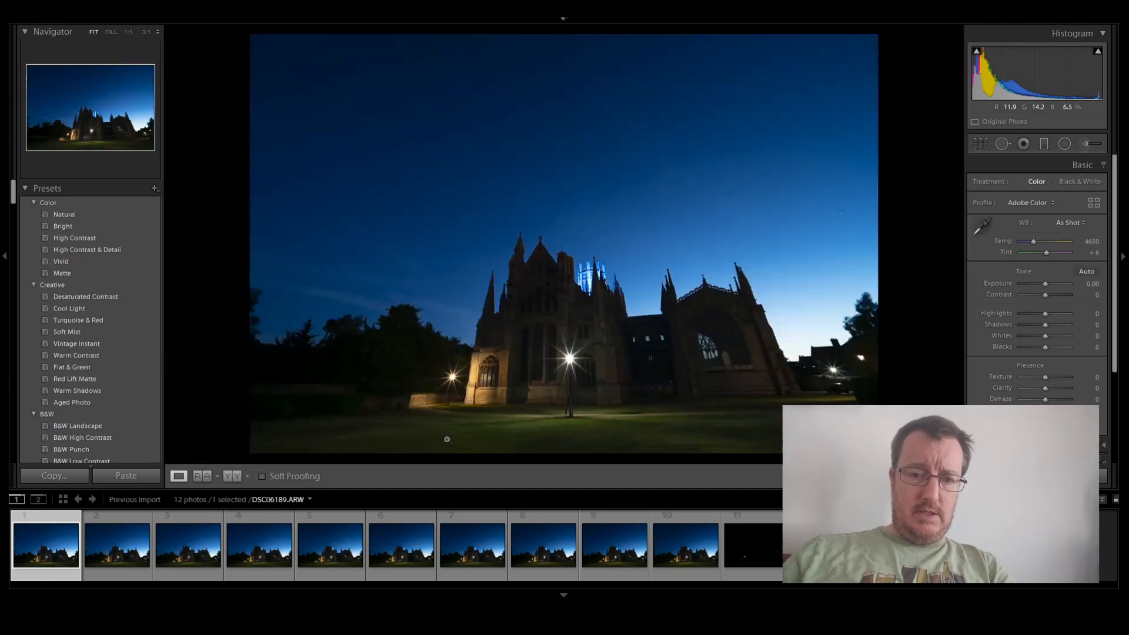
pyautogui.click(401, 545)
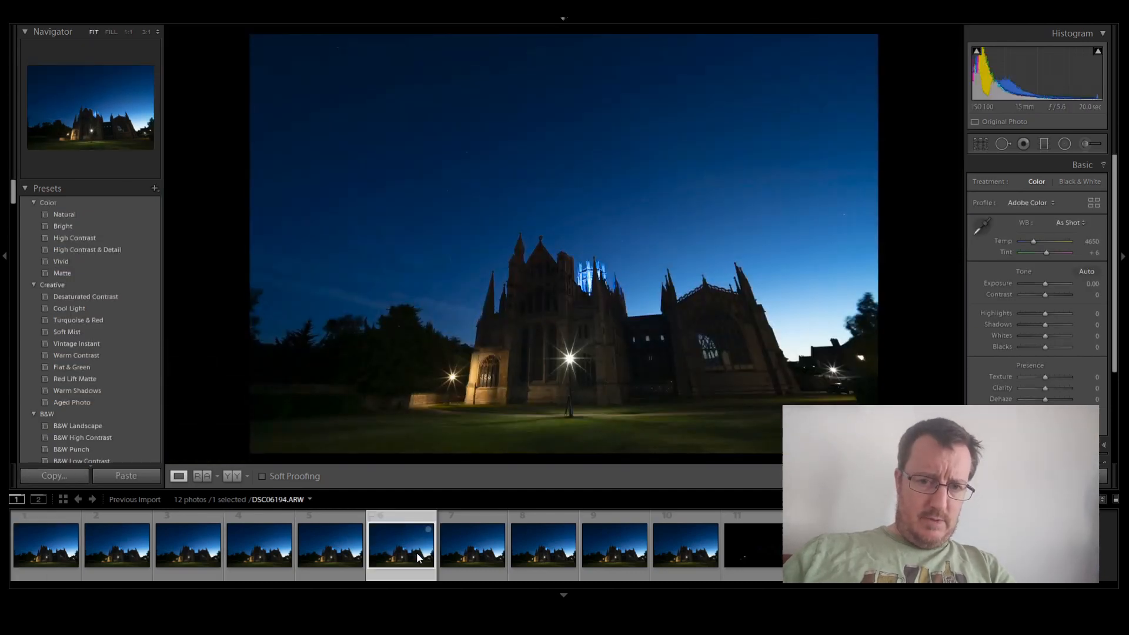
pyautogui.moveTo(453, 263)
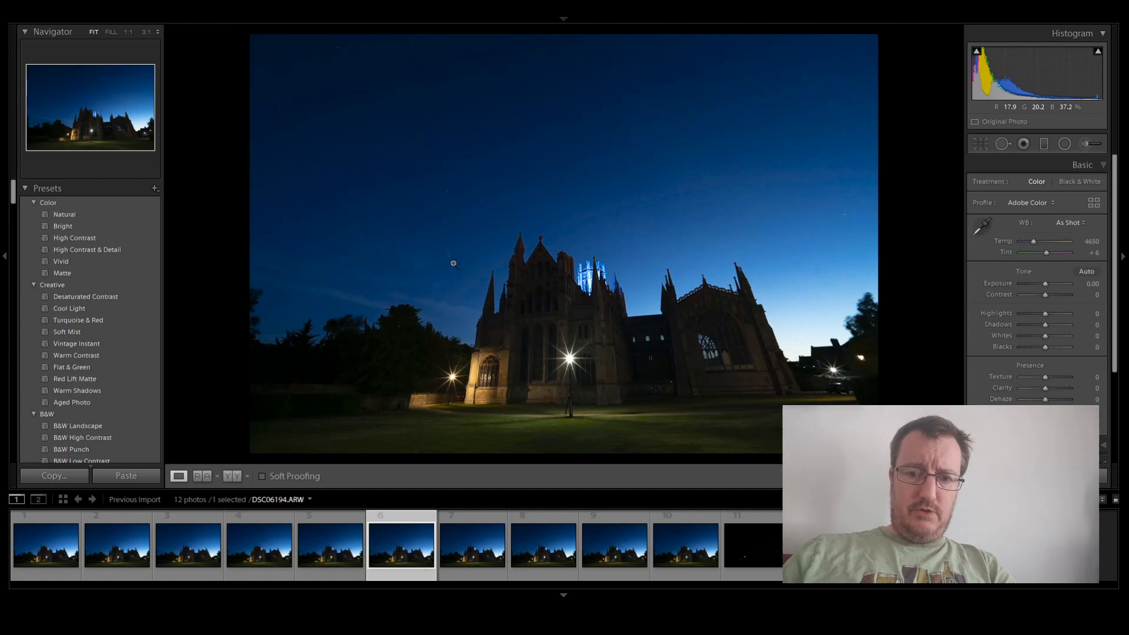
pyautogui.click(683, 544)
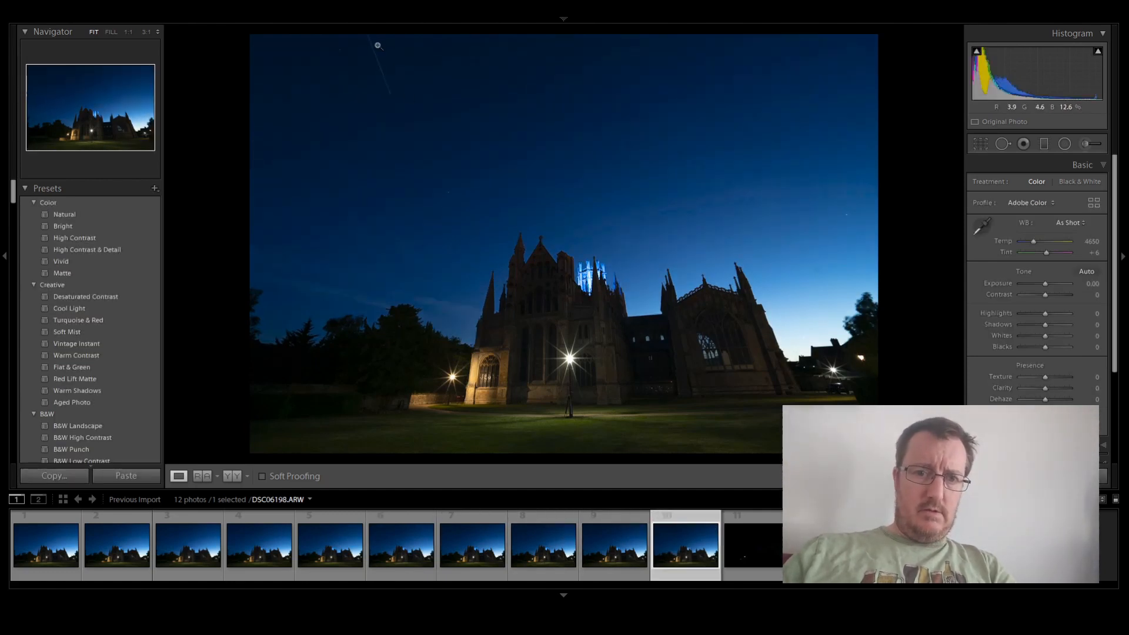
pyautogui.click(377, 45)
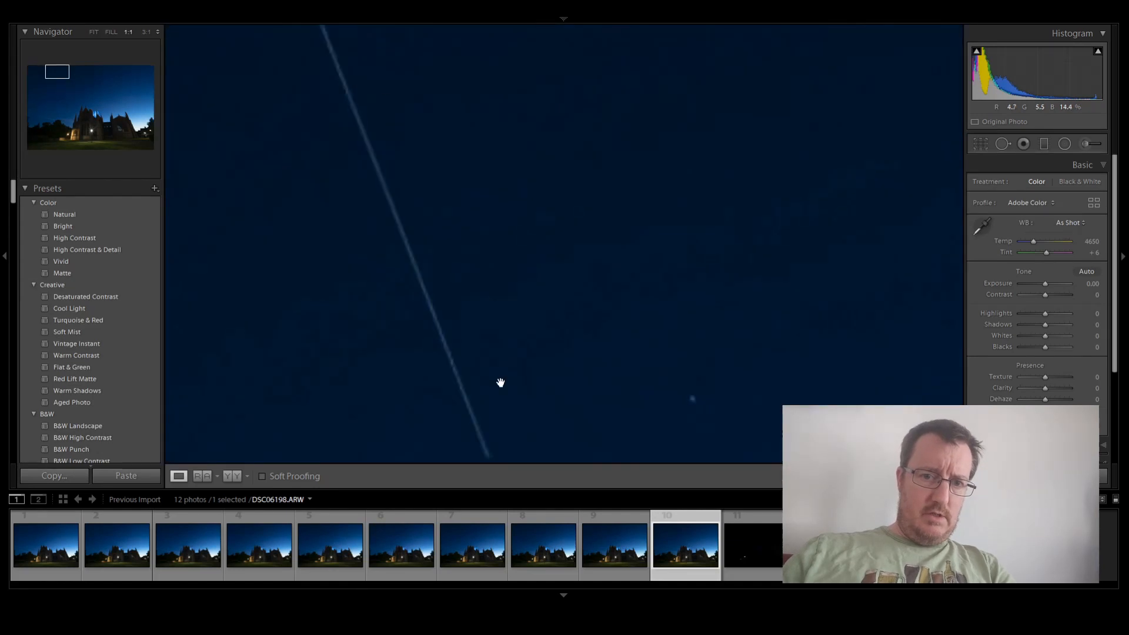
pyautogui.click(93, 32)
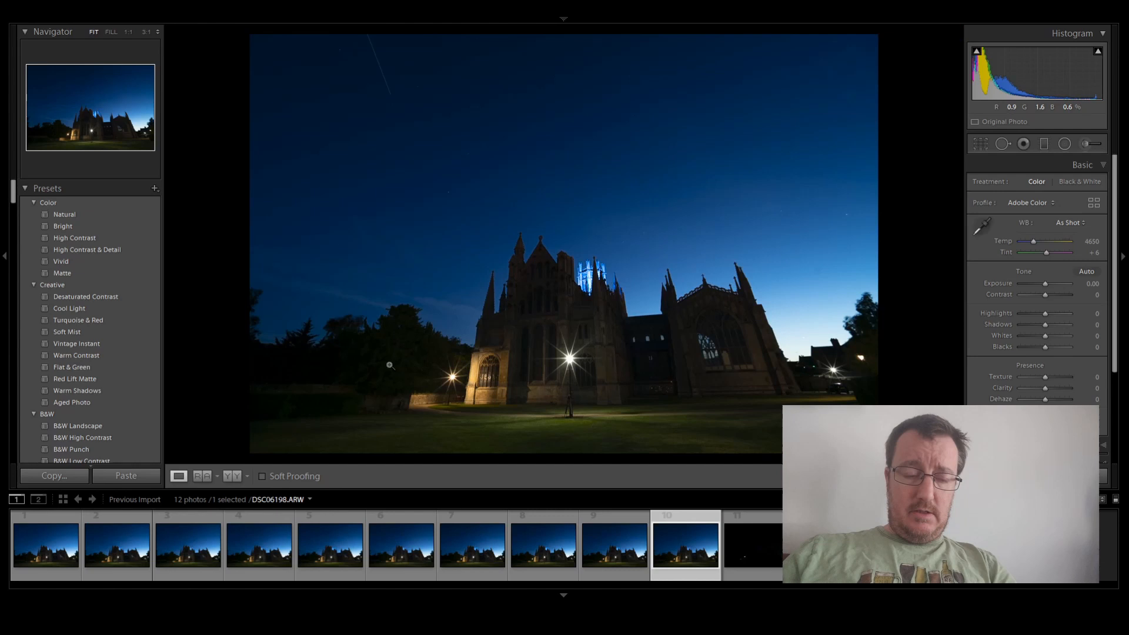
# Step: Give the first cathedral frame the Adobe Landscape profile and Auto tone
pyautogui.click(45, 543)
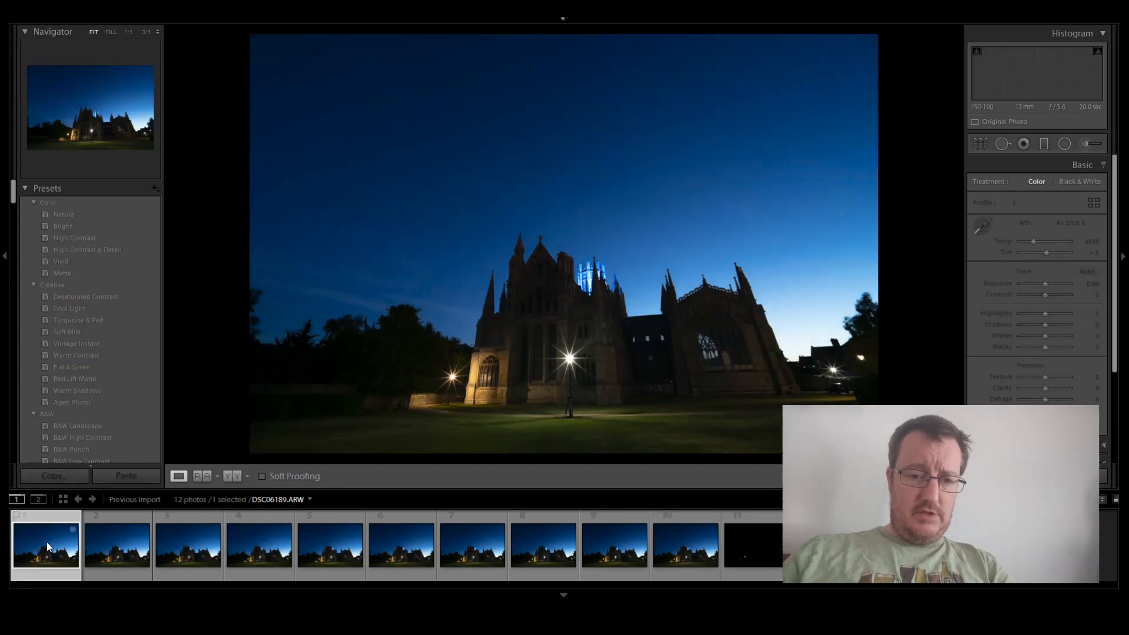
pyautogui.click(1030, 203)
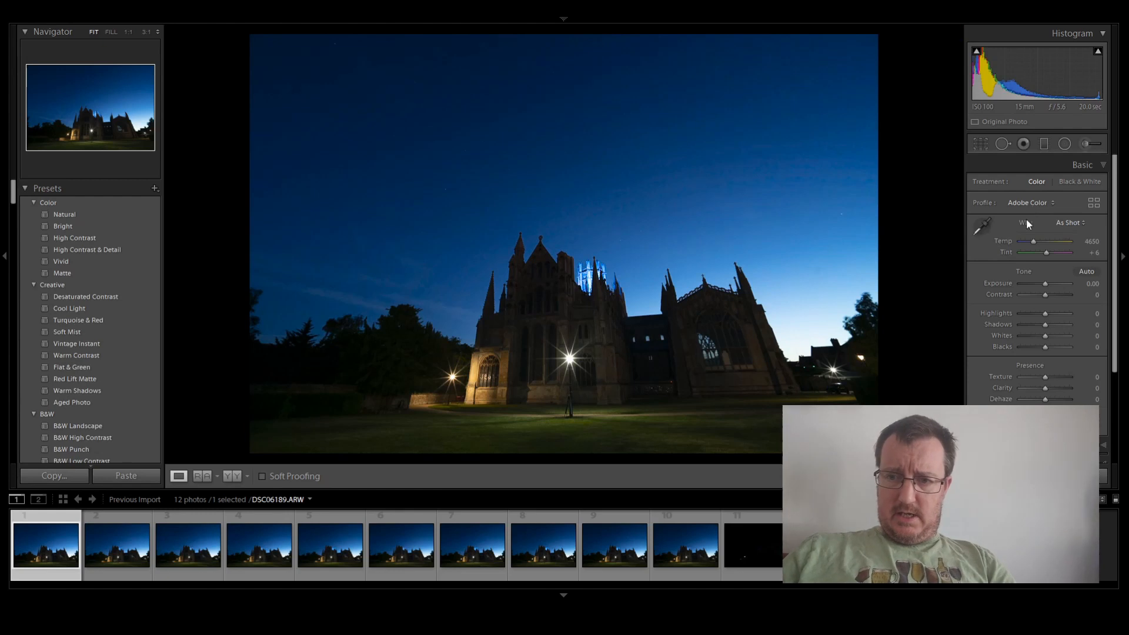
pyautogui.click(1030, 202)
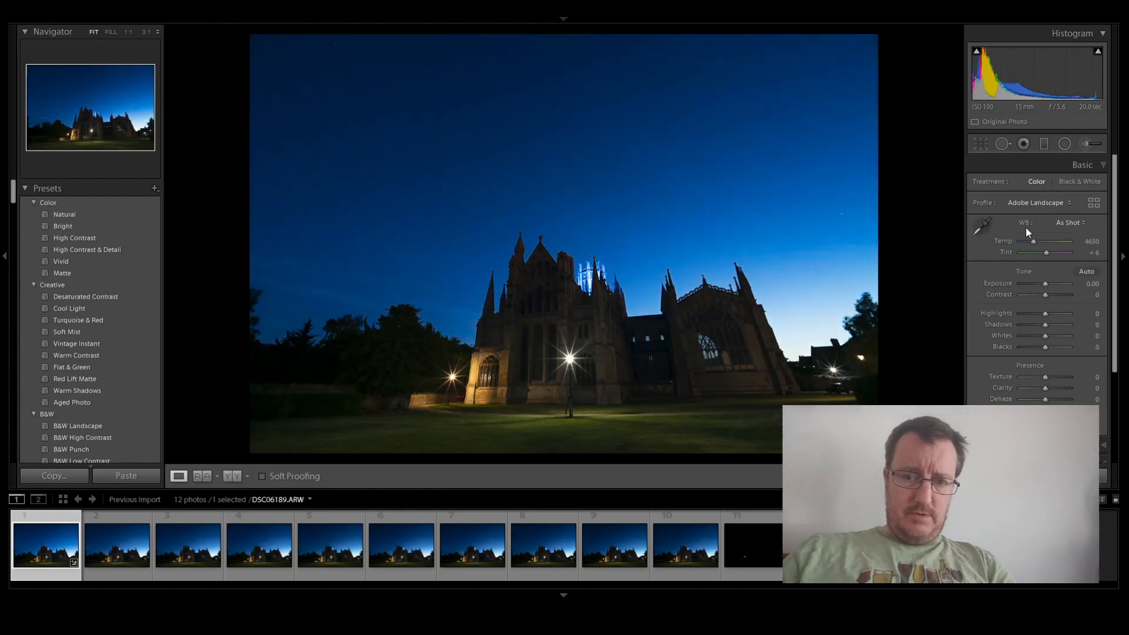
pyautogui.moveTo(1071, 264)
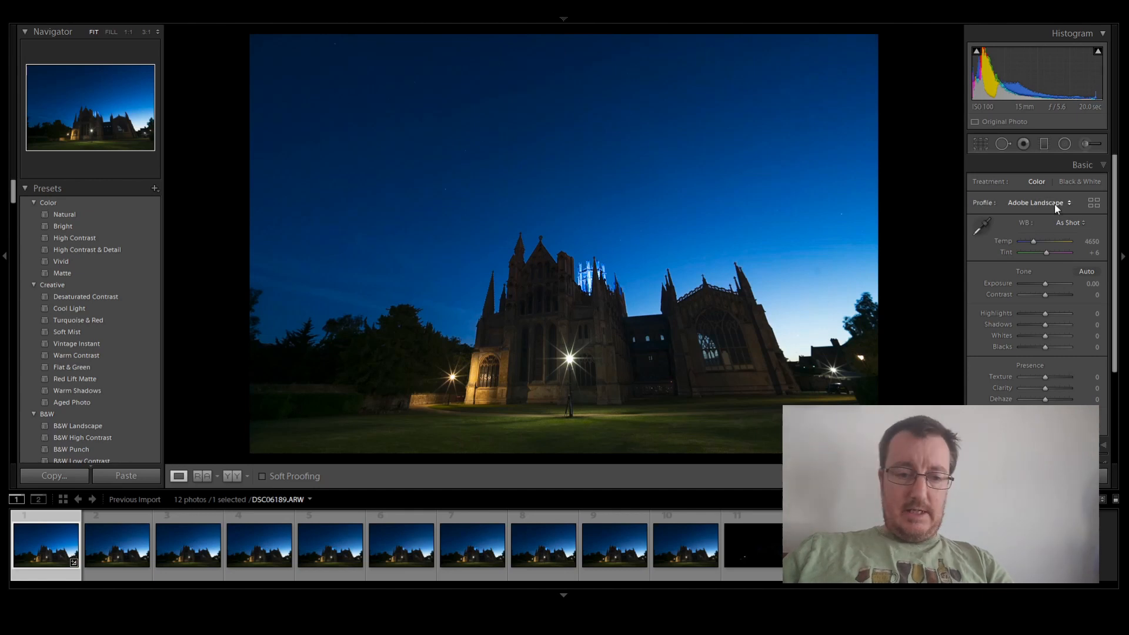
pyautogui.moveTo(1078, 272)
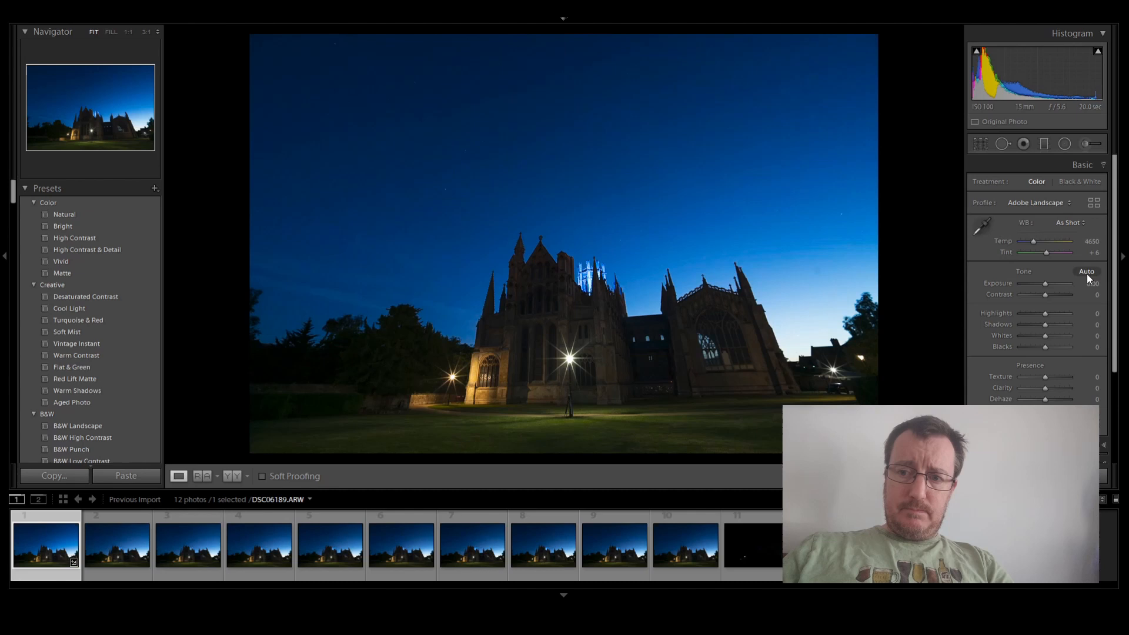
pyautogui.click(1086, 271)
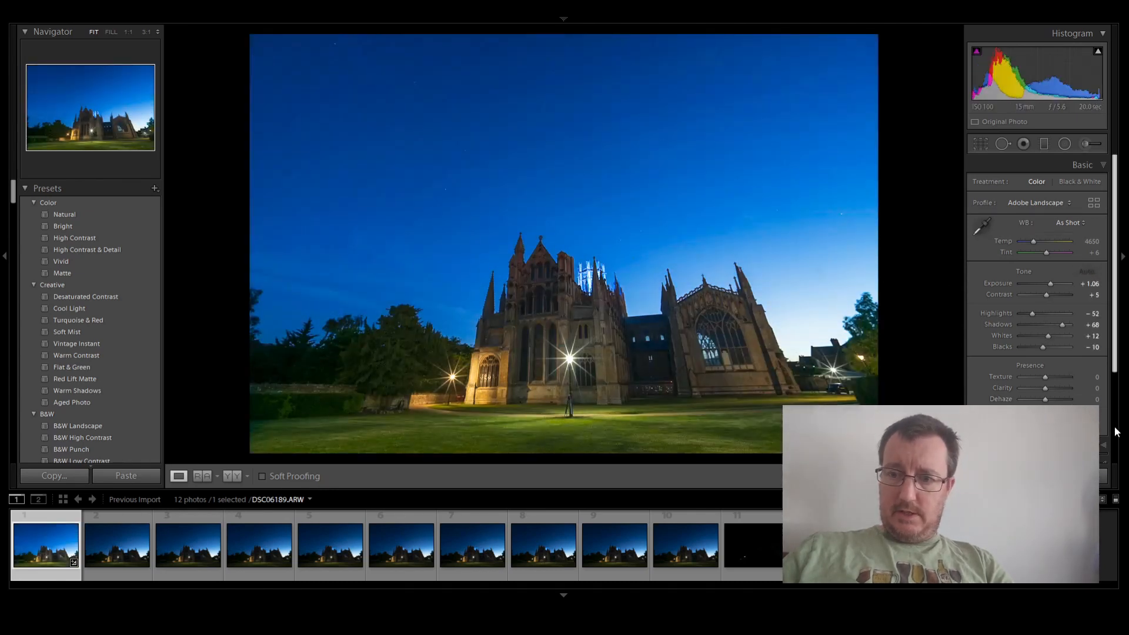
pyautogui.scroll(-3)
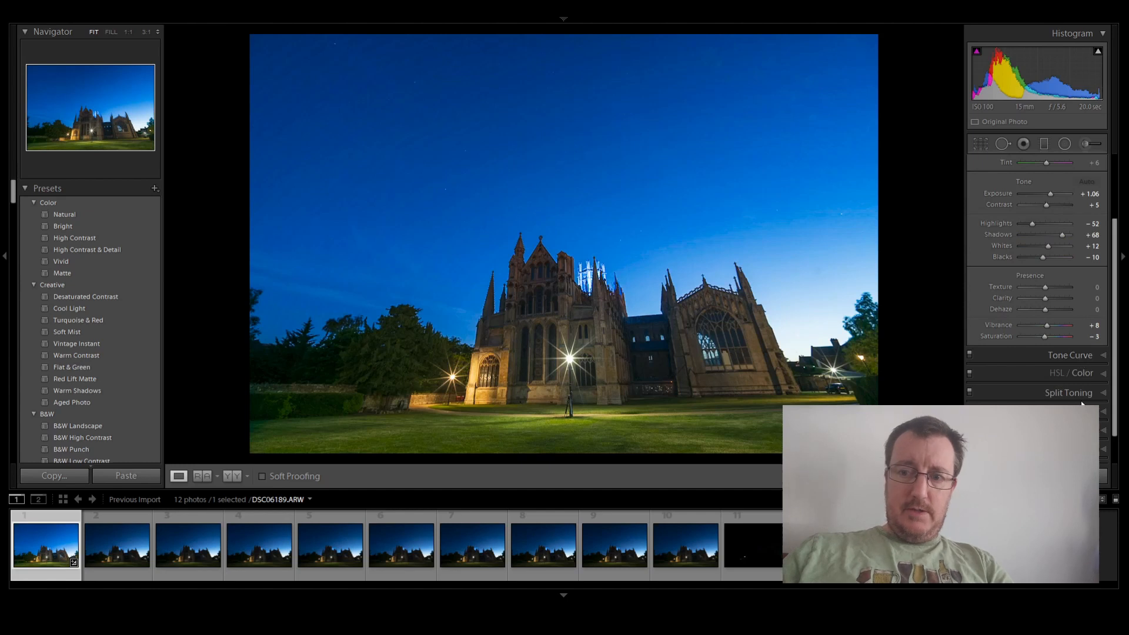
# Step: Uncheck Enable Profile Corrections in Lens Corrections, inspect close up, and return to Fit
pyautogui.click(1059, 198)
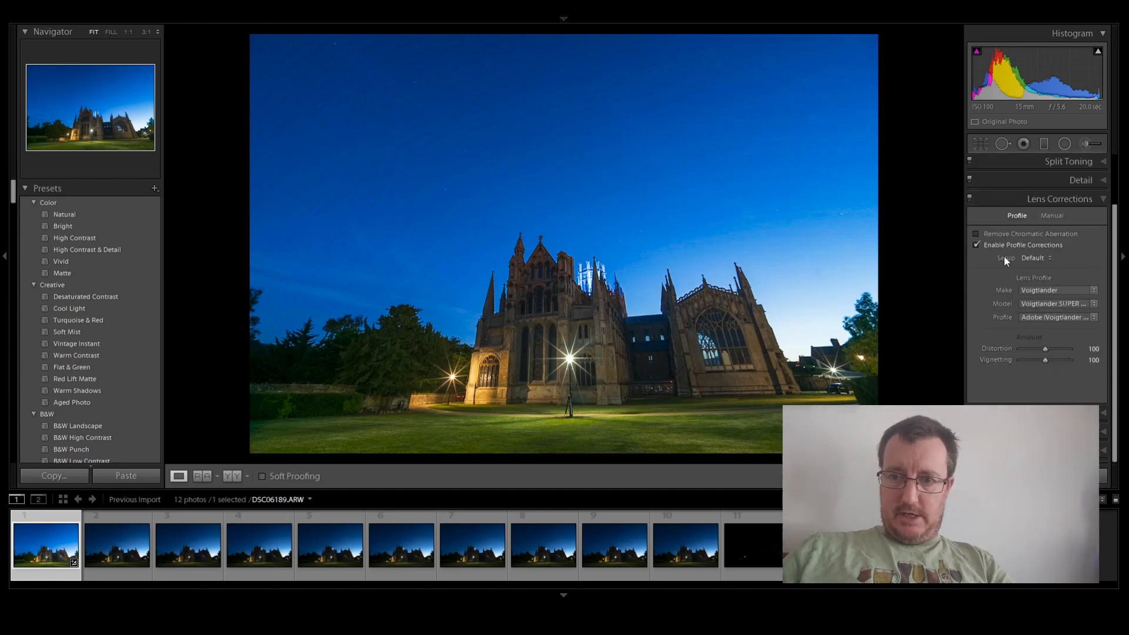
pyautogui.click(977, 245)
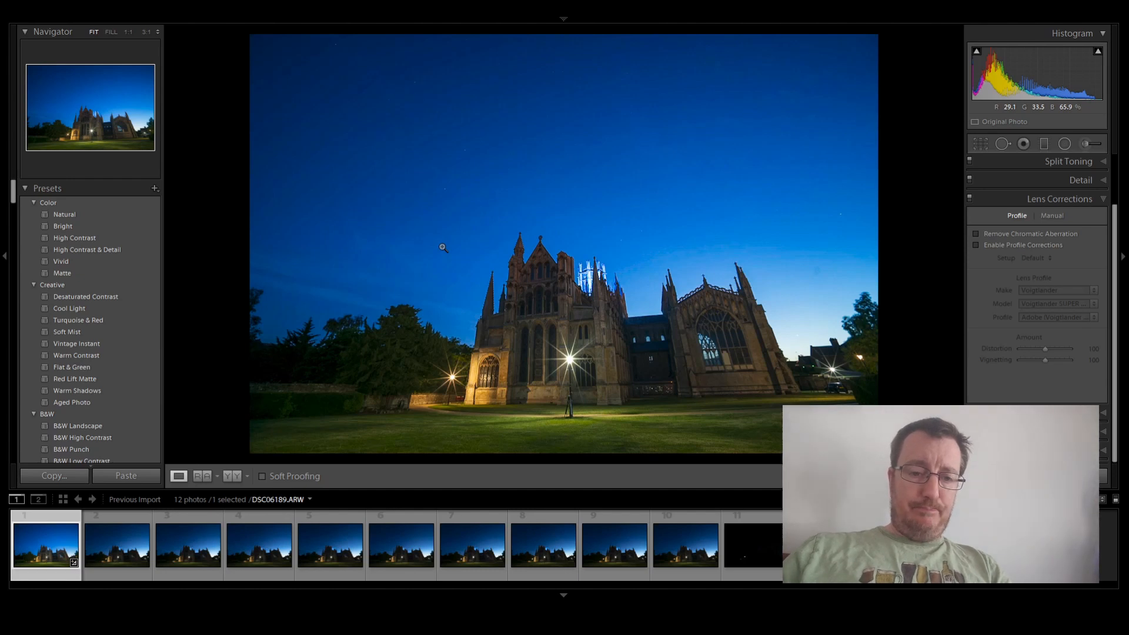
pyautogui.moveTo(389, 242)
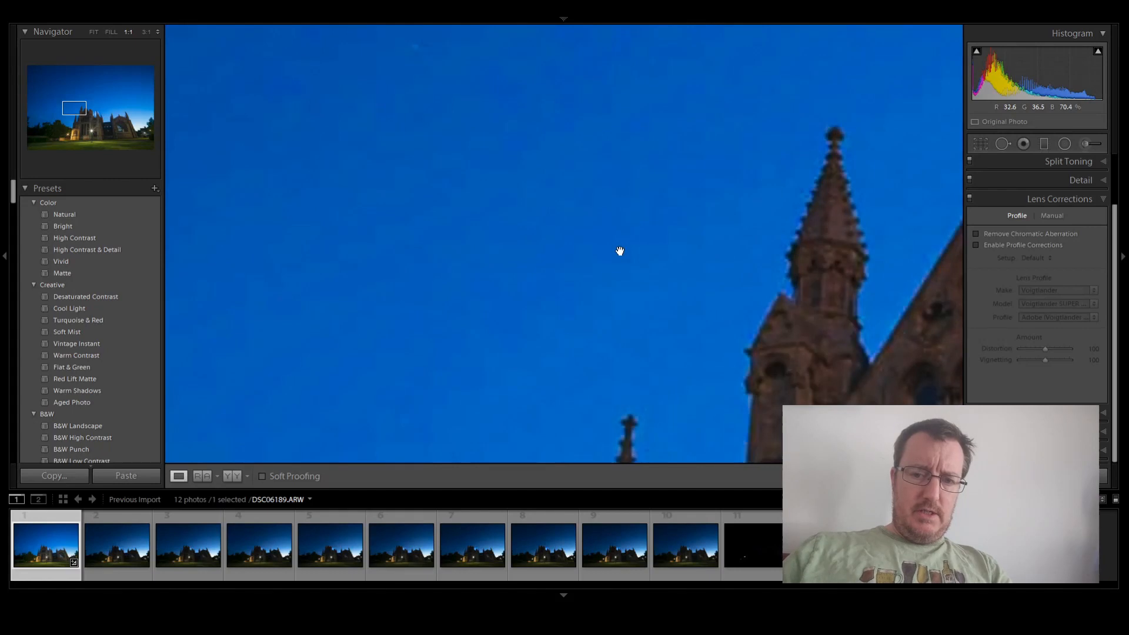
pyautogui.click(977, 245)
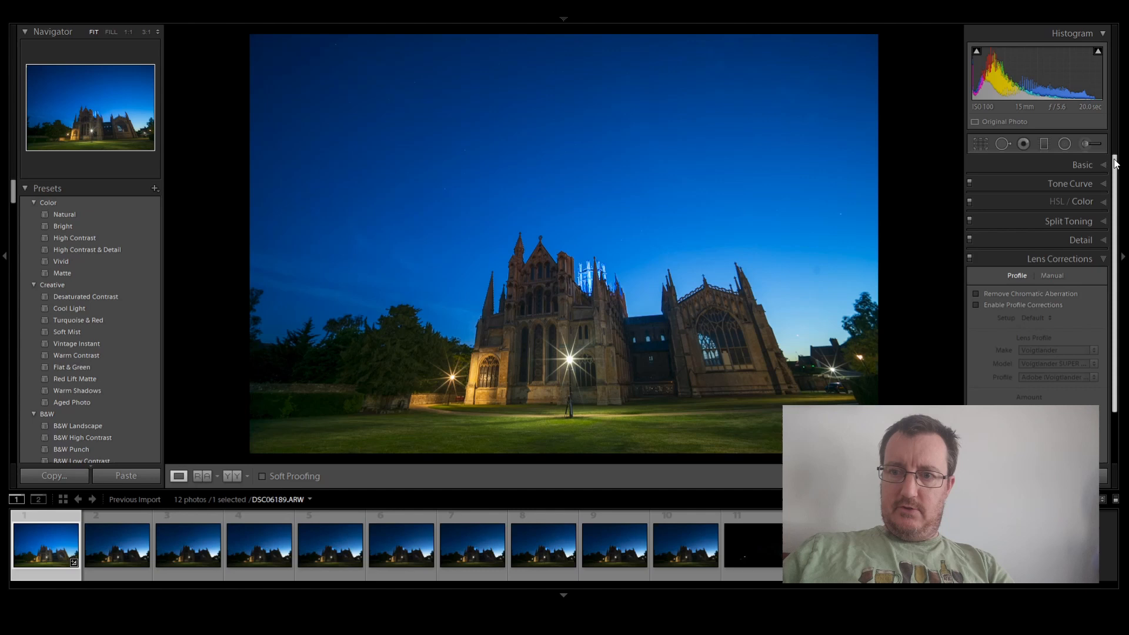
# Step: Set white balance to Daylight and select frames one through ten
pyautogui.click(1081, 164)
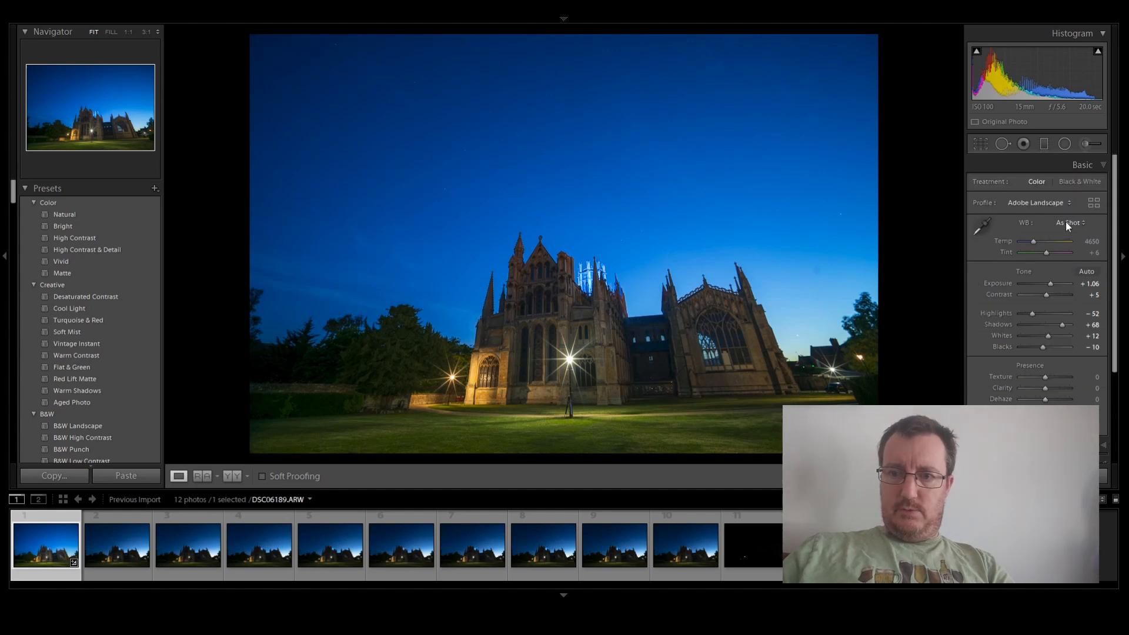
pyautogui.click(1071, 222)
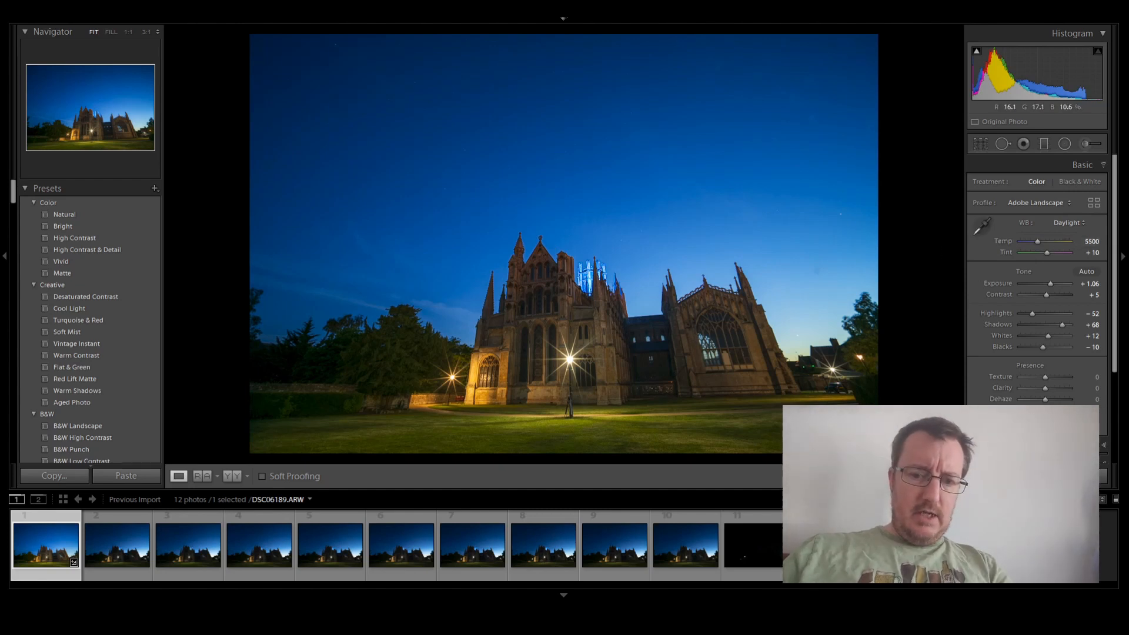
pyautogui.click(683, 545)
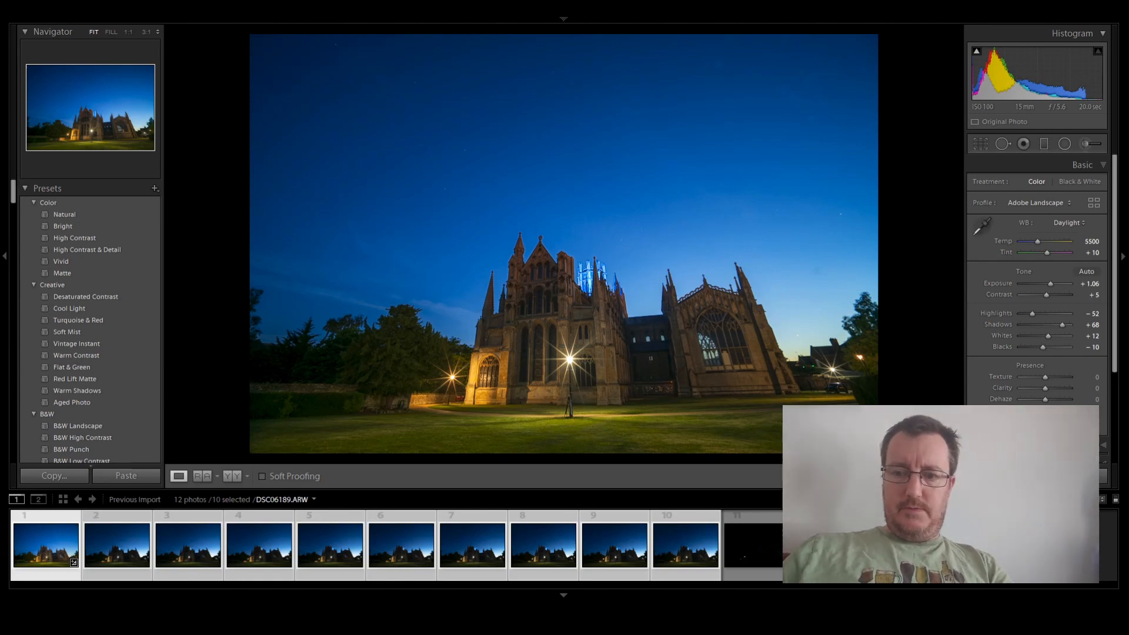
# Step: Sync the first frame's settings to frames 1–10 and check frame ten
pyautogui.click(117, 545)
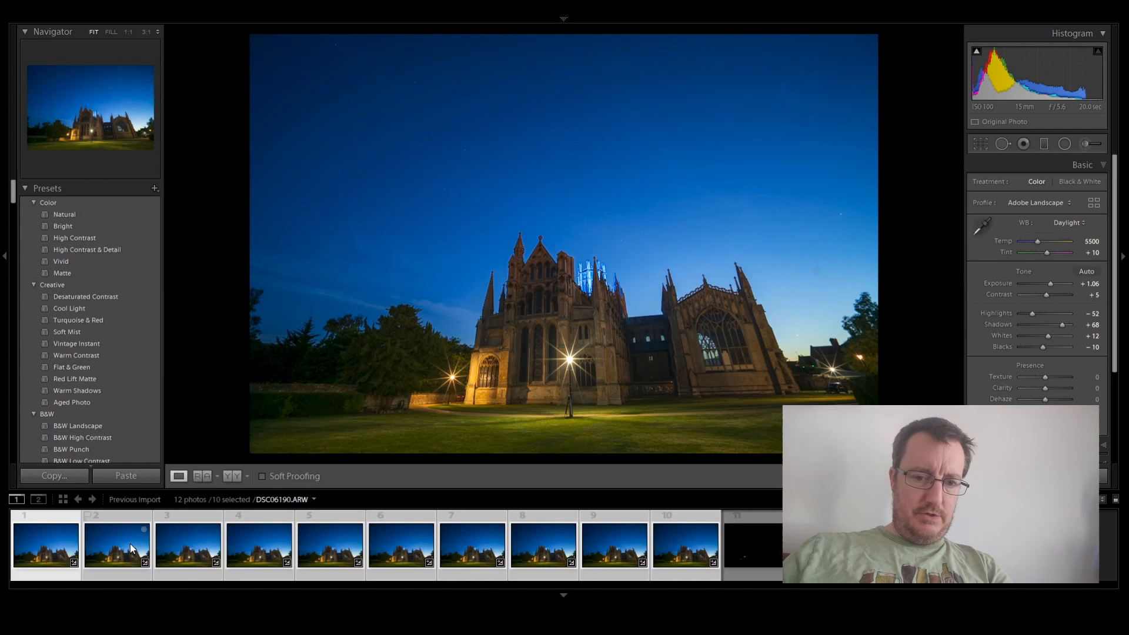
pyautogui.click(683, 543)
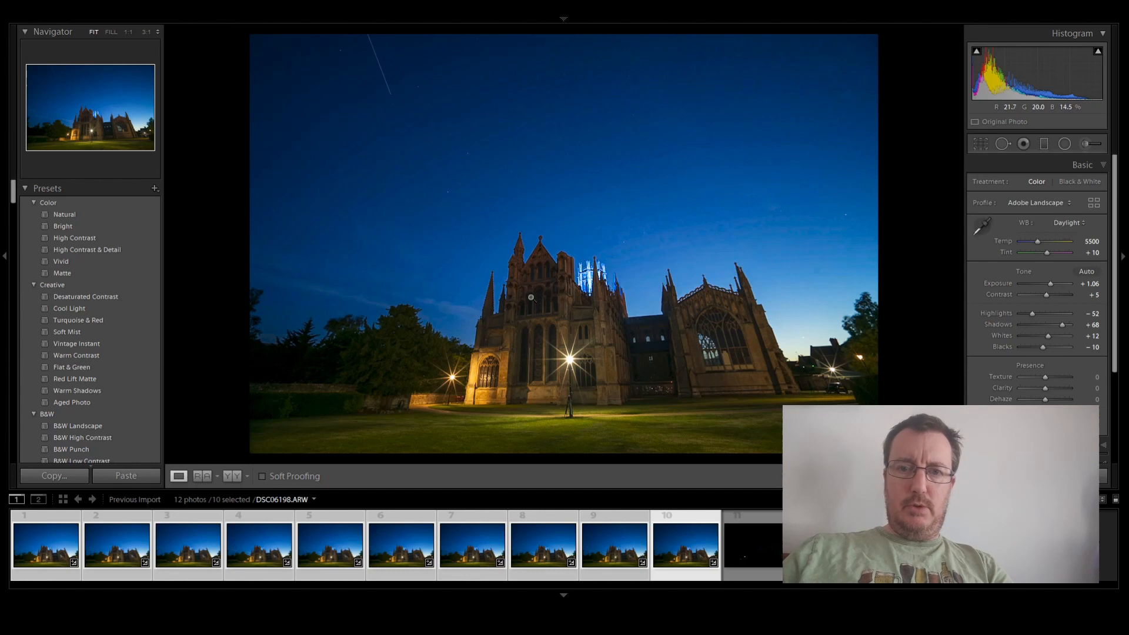
pyautogui.moveTo(464, 321)
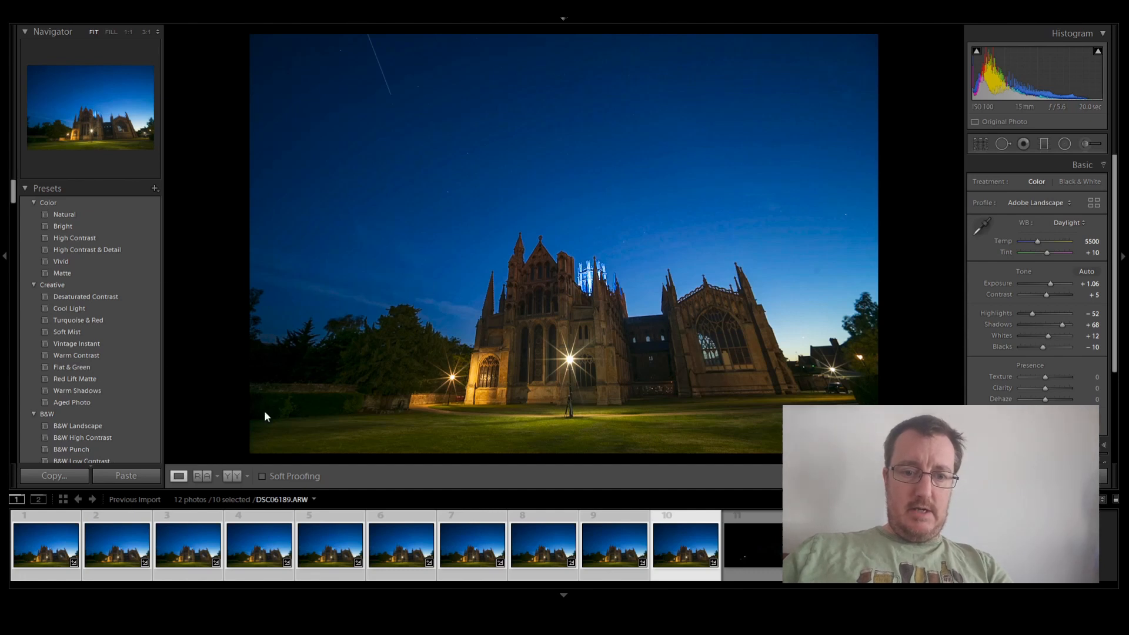
pyautogui.moveTo(277, 435)
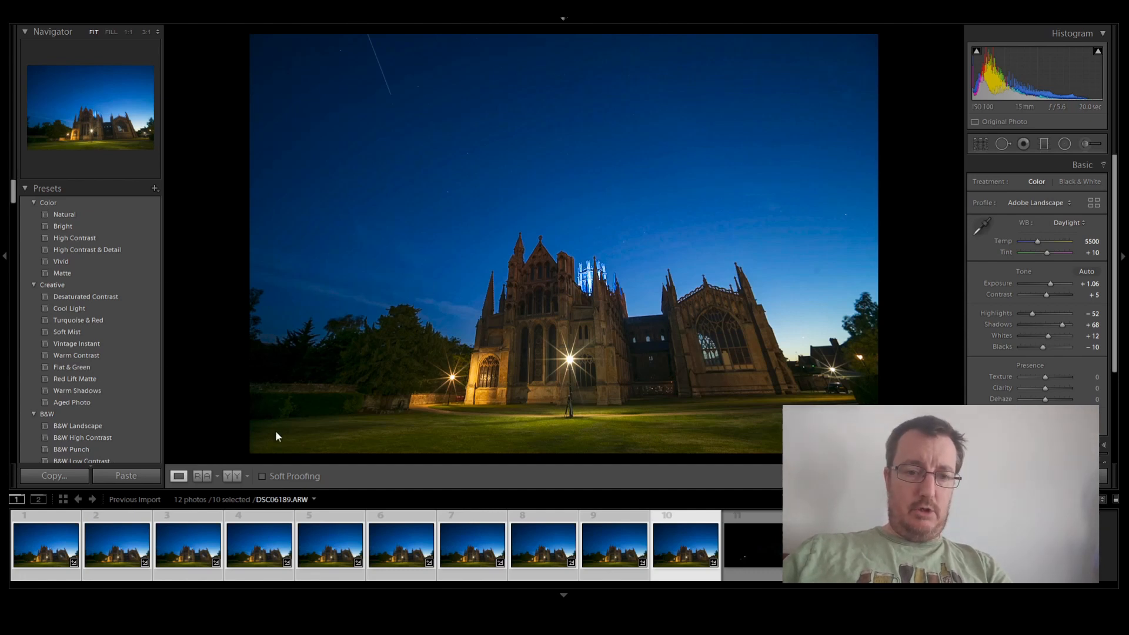
pyautogui.moveTo(265, 275)
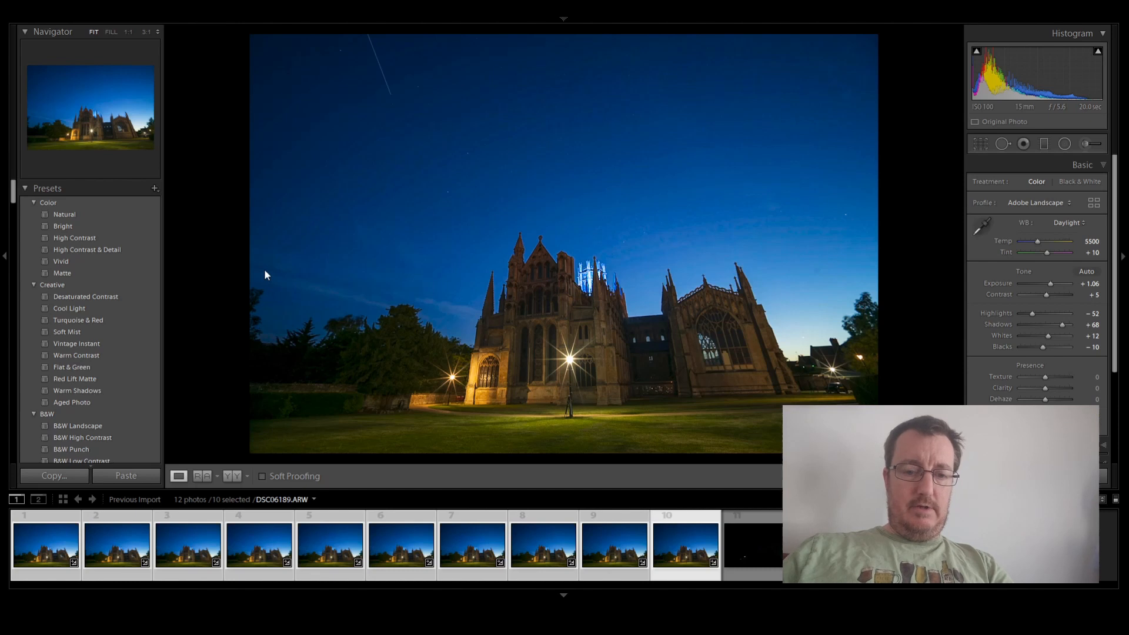
pyautogui.moveTo(265, 433)
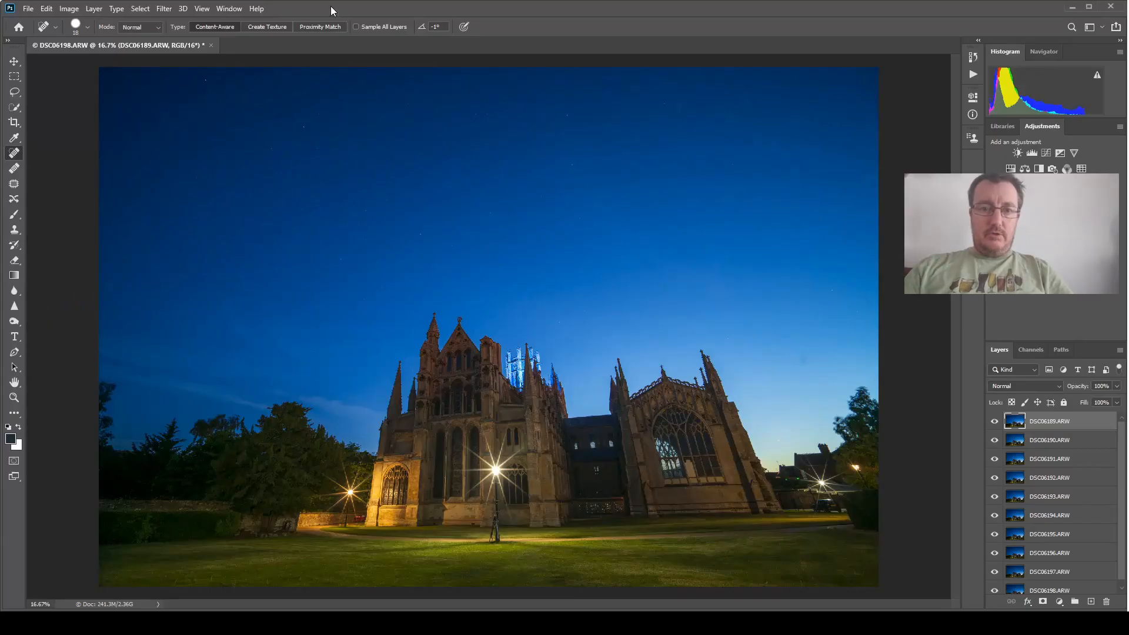
pyautogui.moveTo(432, 127)
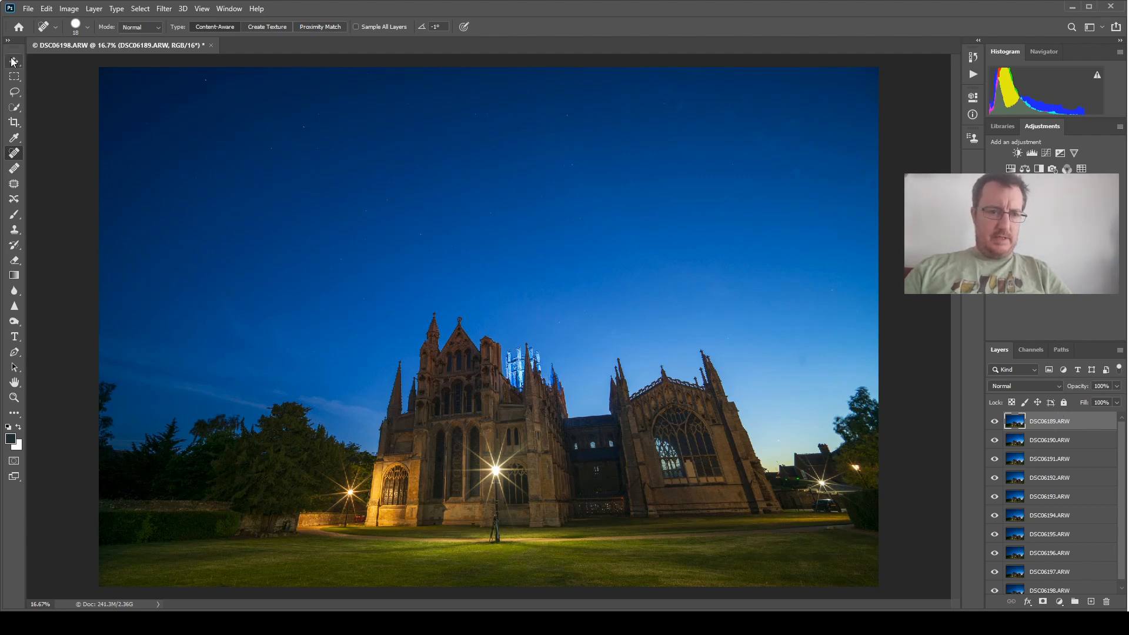
pyautogui.moveTo(250, 123)
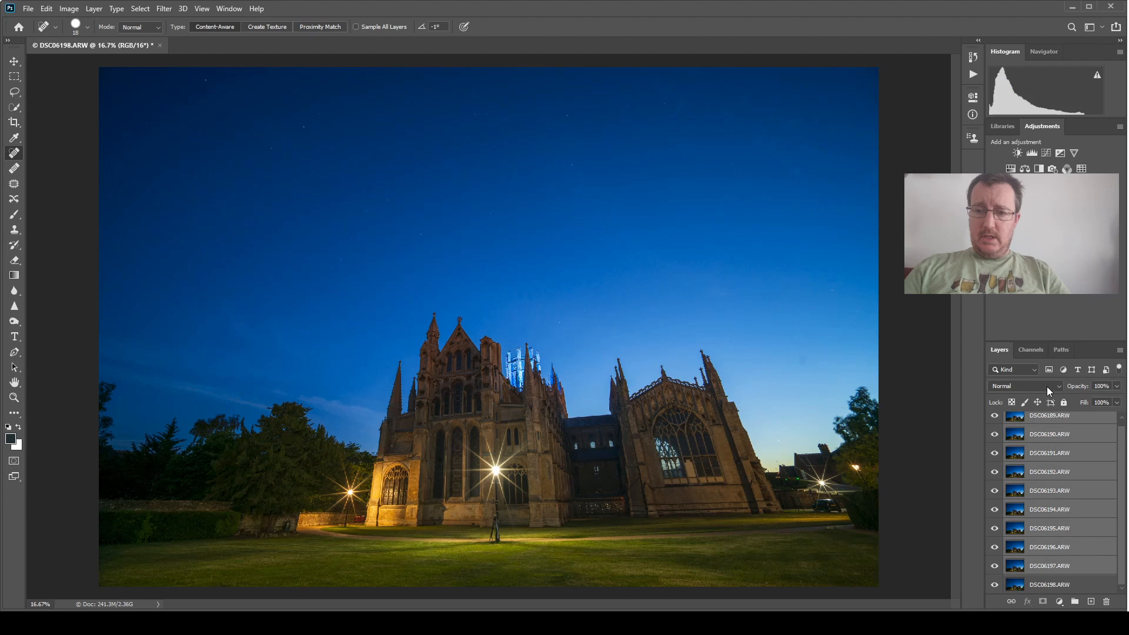
# Step: Set the selected frame layers' blend mode to Lighten to reveal the star trails
pyautogui.click(1023, 385)
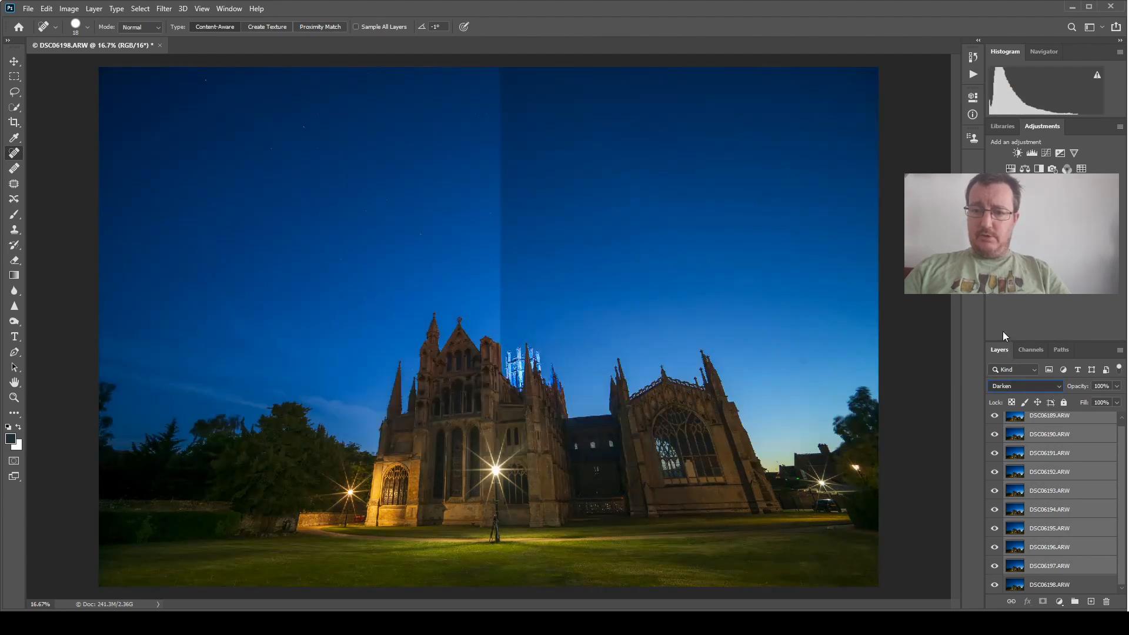
pyautogui.click(1024, 386)
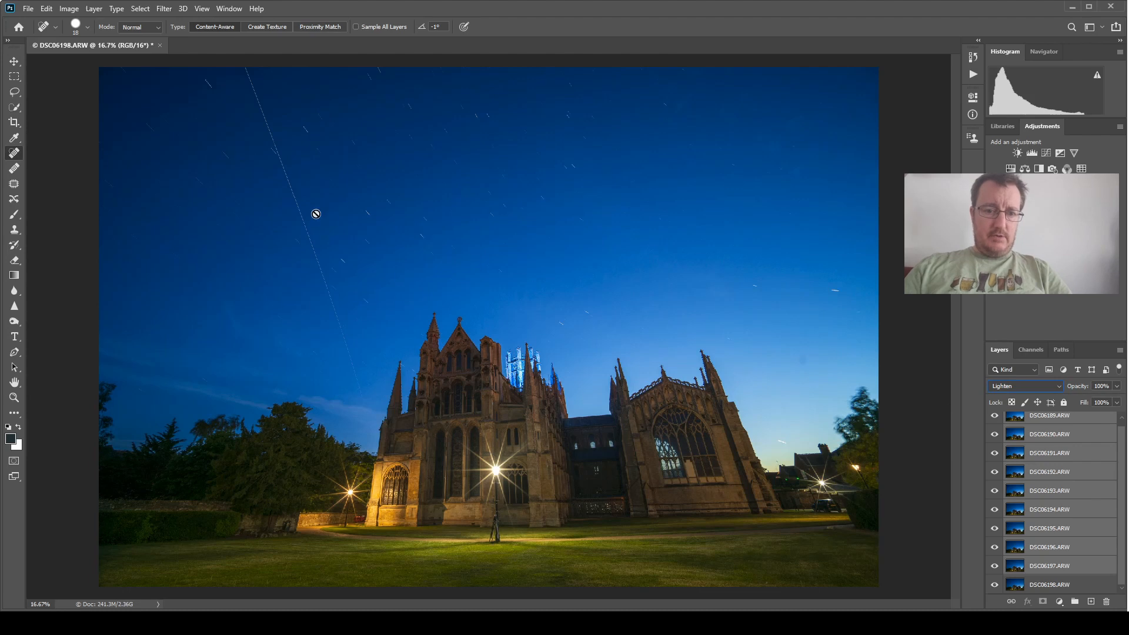
pyautogui.moveTo(304, 228)
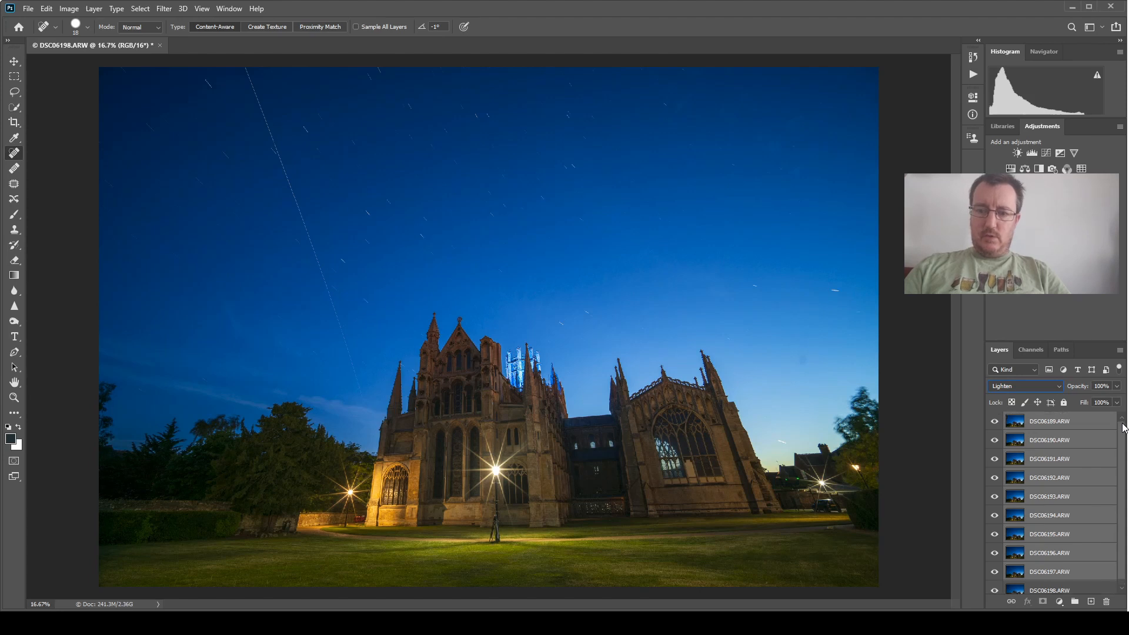
pyautogui.click(1050, 421)
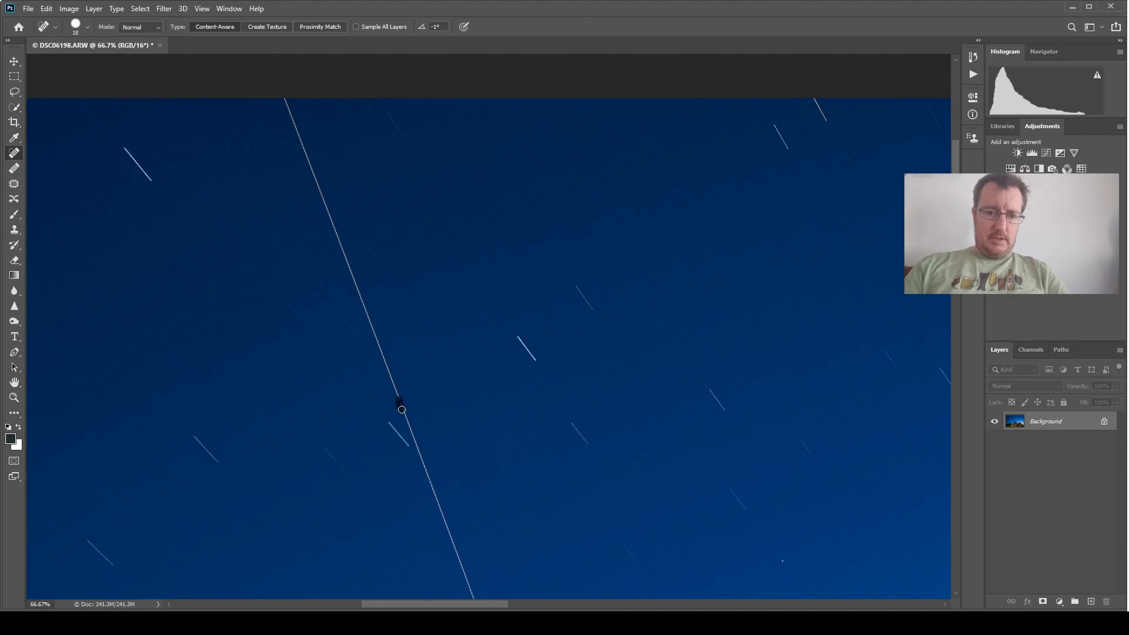
# Step: Spot-heal gaps in the space station streak, then view the whole scene again
pyautogui.click(399, 408)
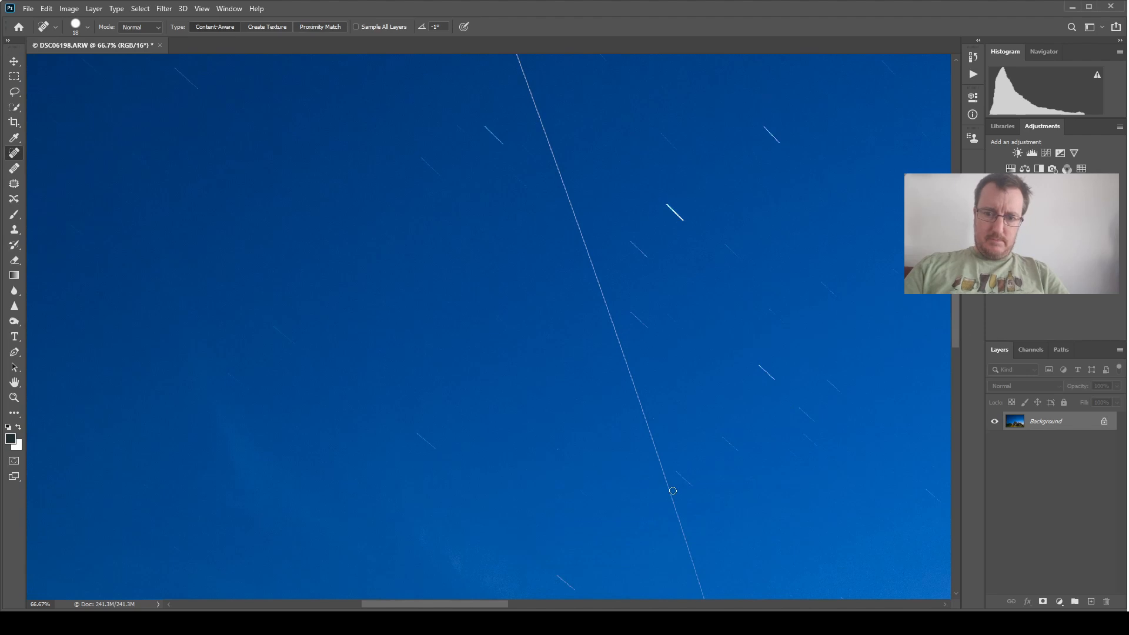
pyautogui.moveTo(668, 461)
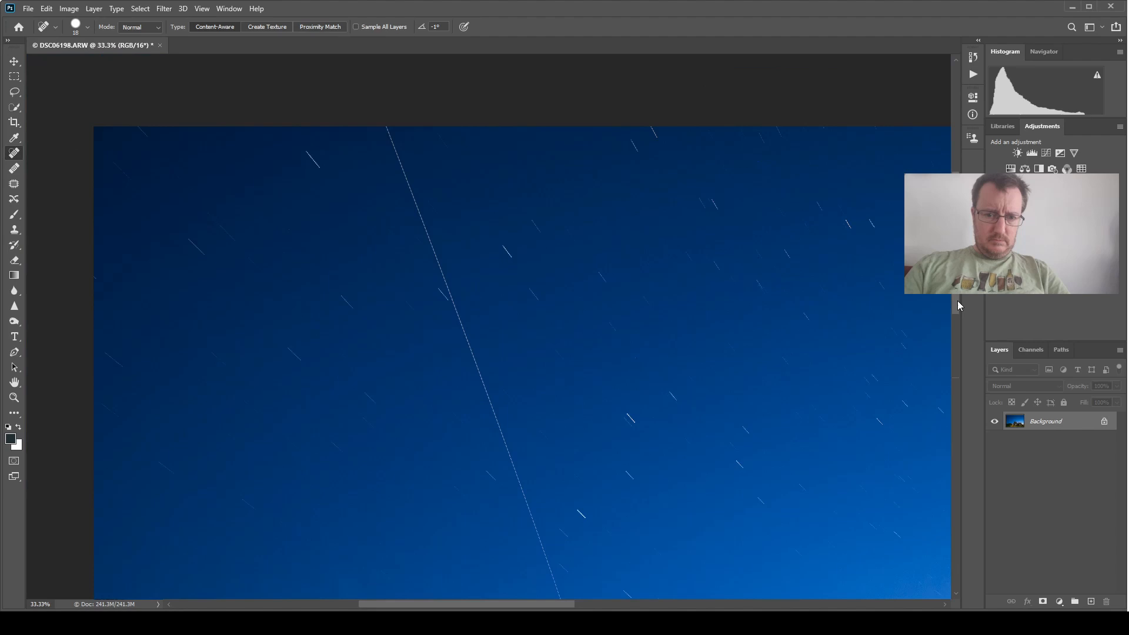
pyautogui.scroll(-3)
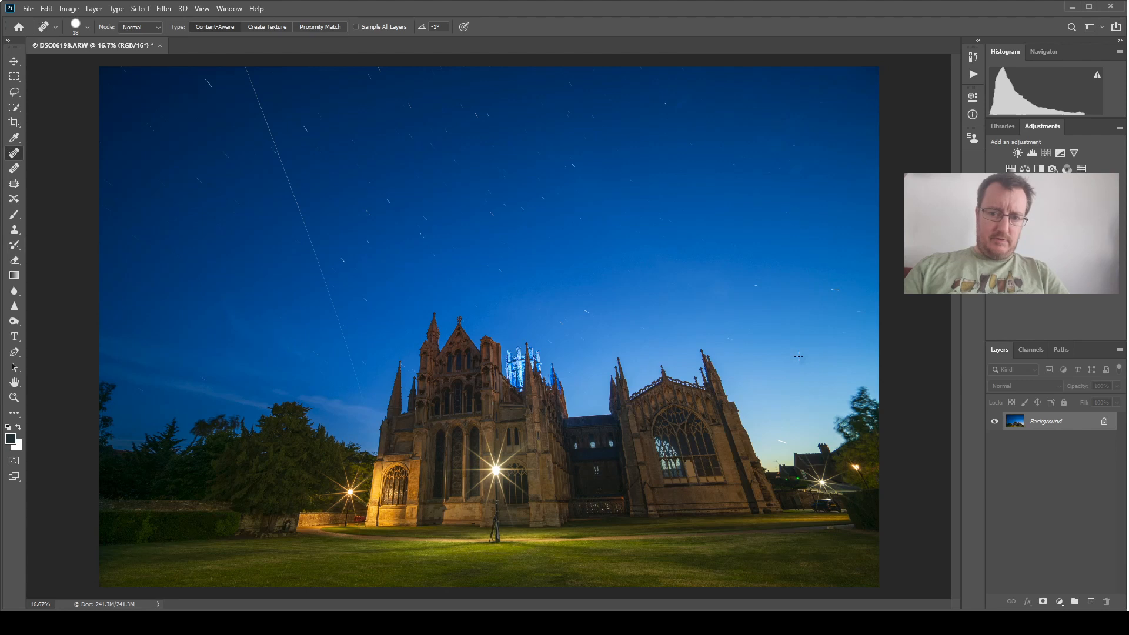
pyautogui.moveTo(807, 314)
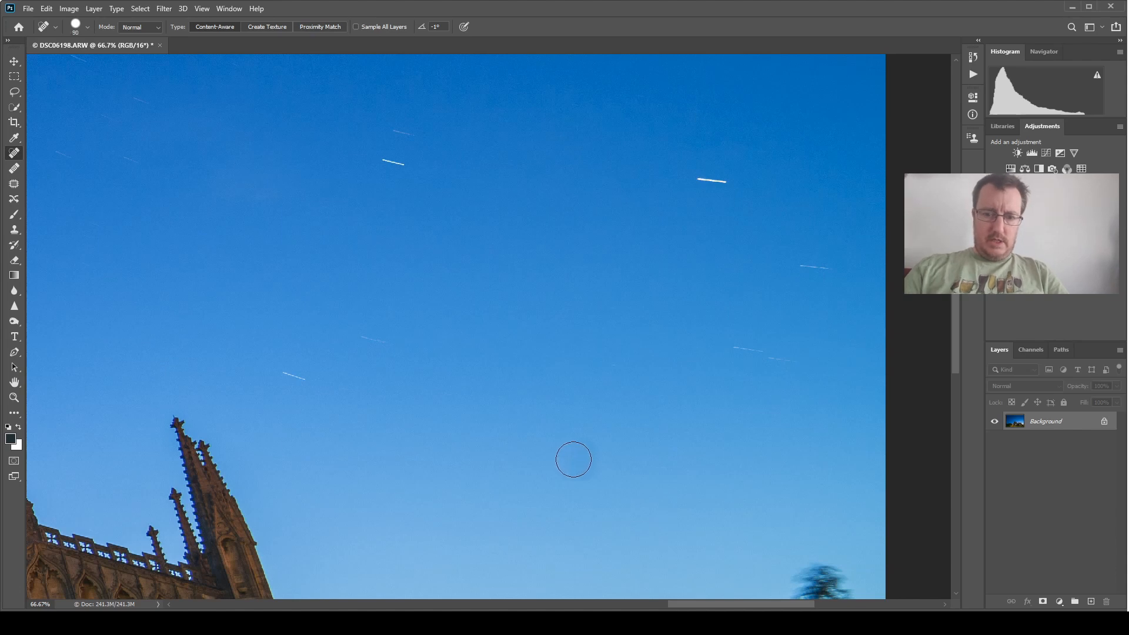
pyautogui.moveTo(663, 519)
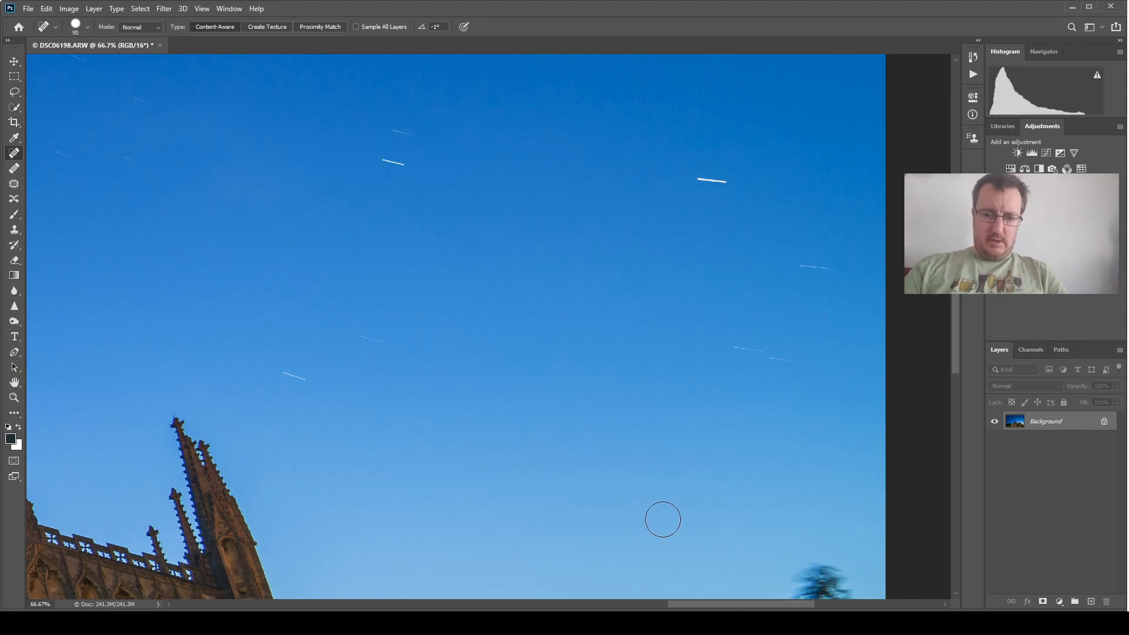
pyautogui.moveTo(592, 452)
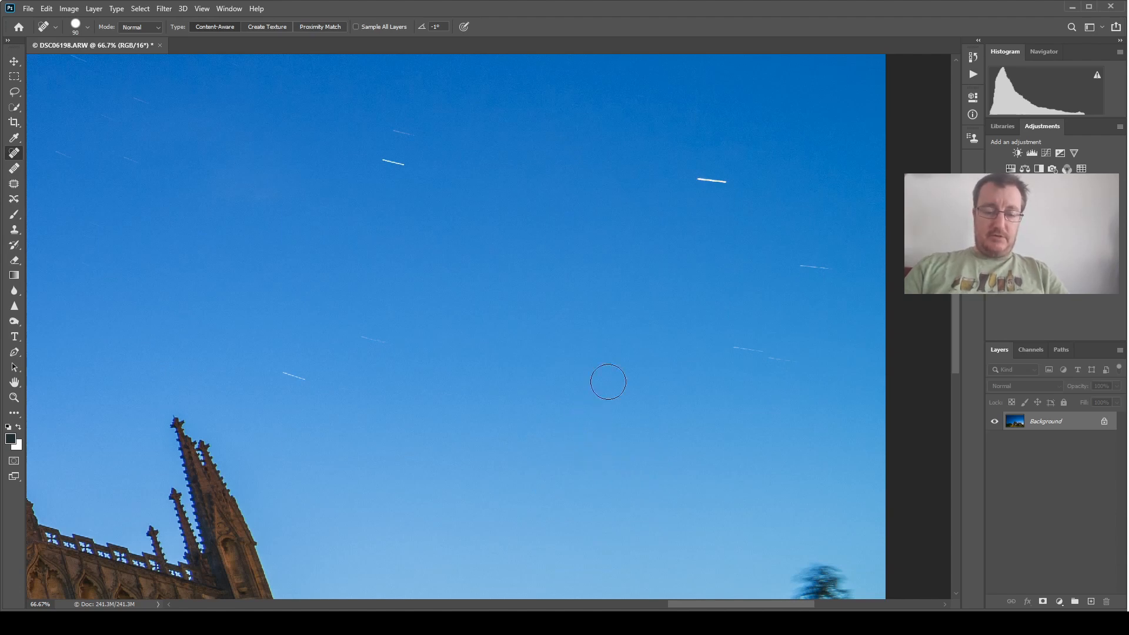
pyautogui.moveTo(605, 382)
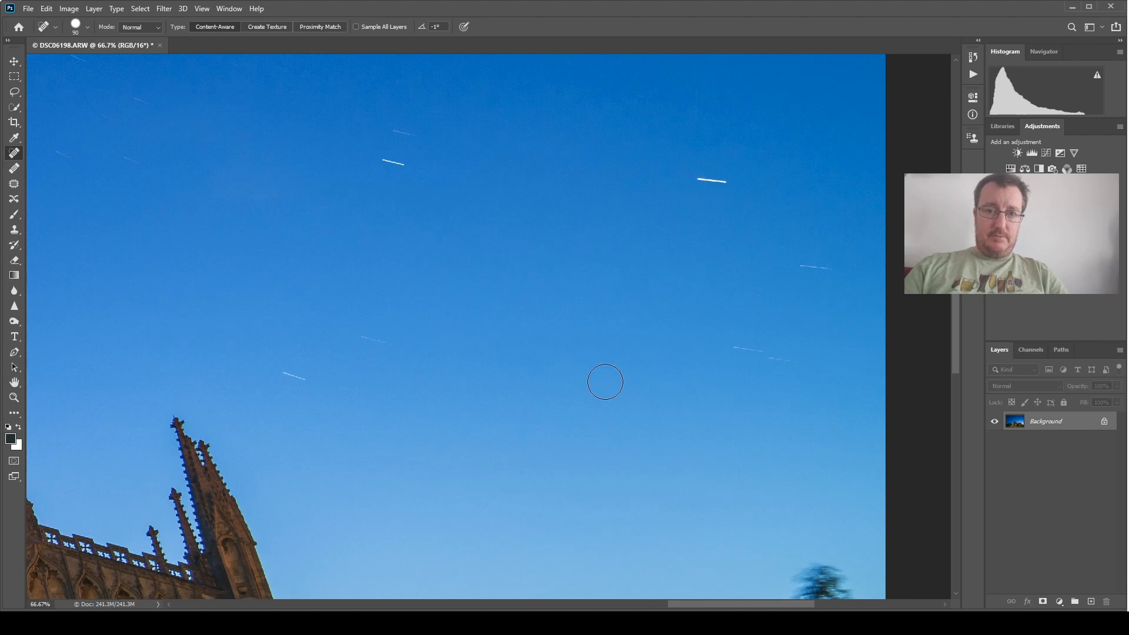
pyautogui.moveTo(598, 335)
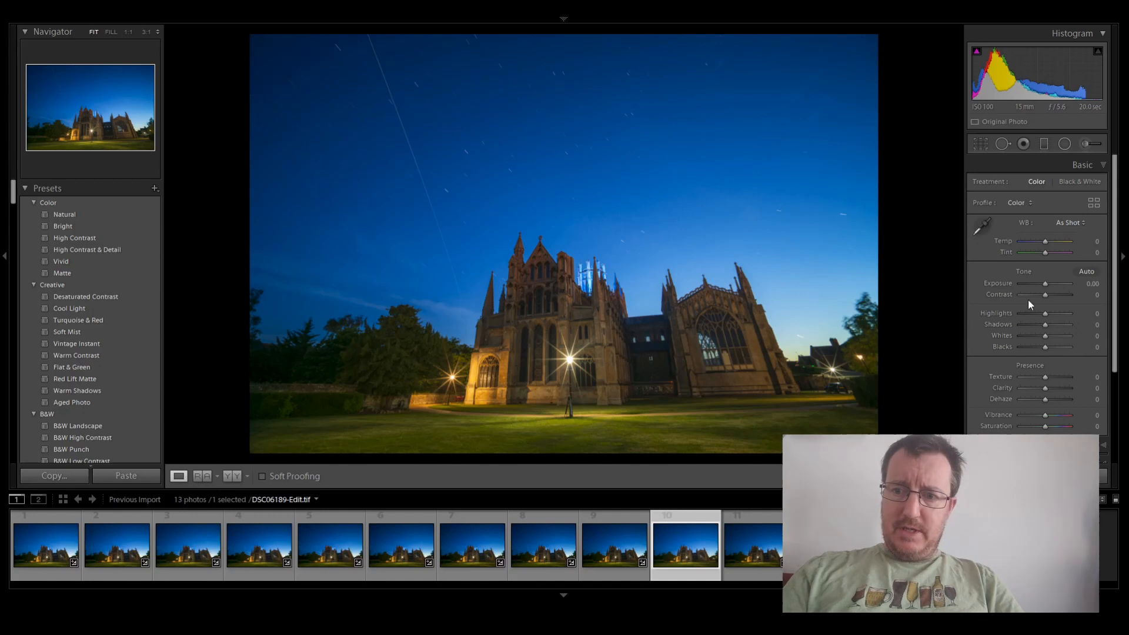
pyautogui.moveTo(1089, 275)
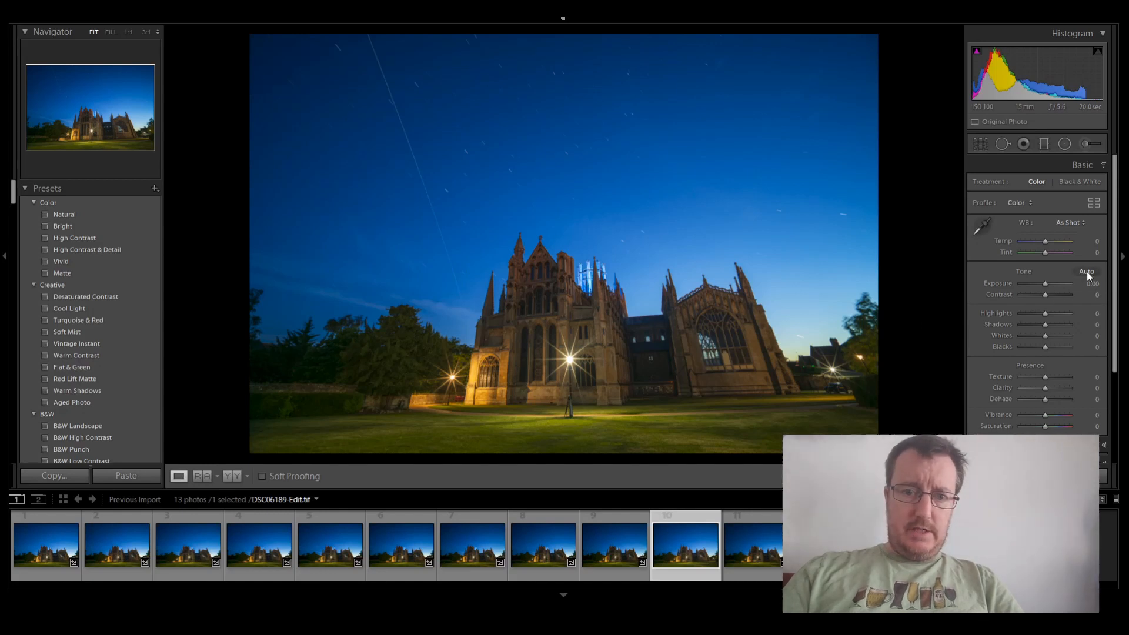
# Step: Apply Auto tone to the composite and raise the Texture and Clarity sliders
pyautogui.click(1086, 271)
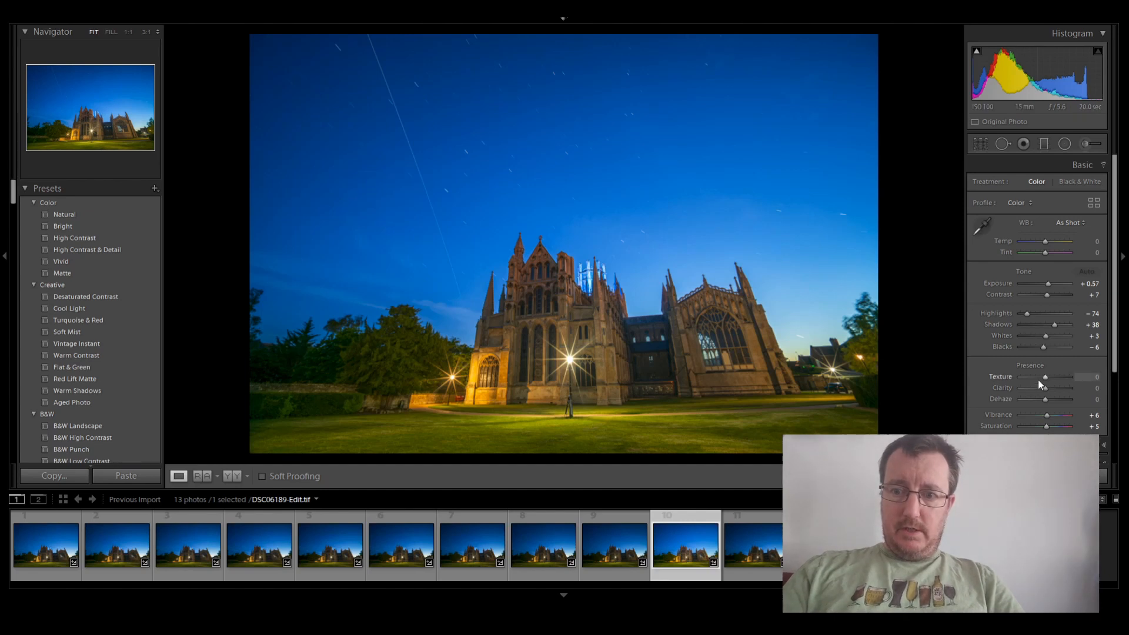
pyautogui.moveTo(1044, 377); pyautogui.dragTo(1051, 376)
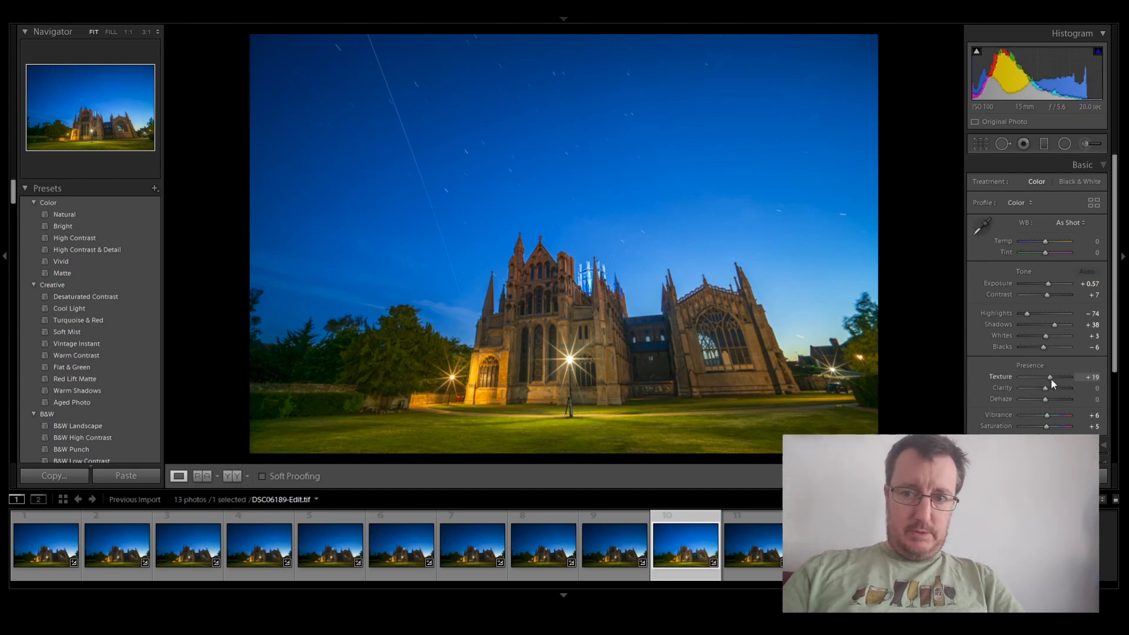
pyautogui.moveTo(1044, 388); pyautogui.dragTo(1054, 388)
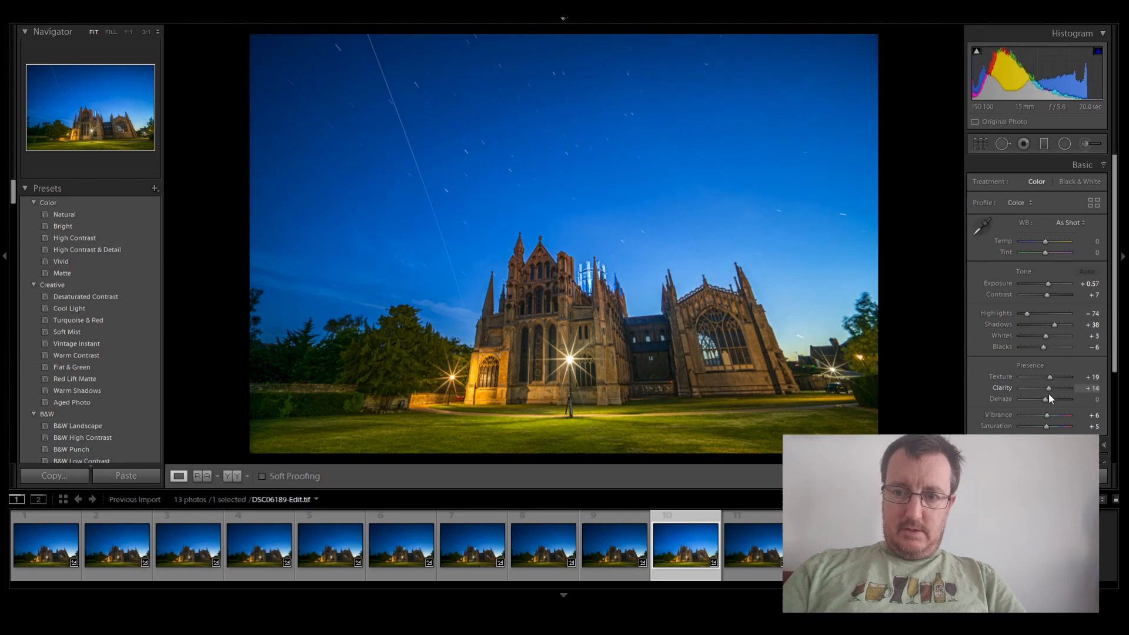
pyautogui.moveTo(1048, 388); pyautogui.dragTo(1051, 378)
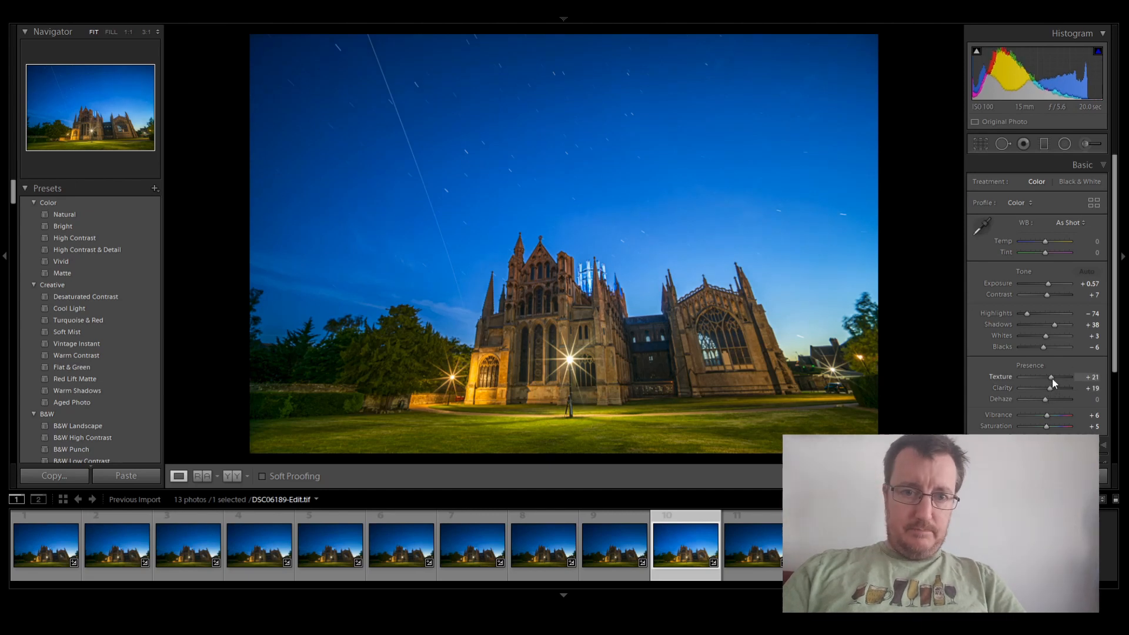
pyautogui.moveTo(1049, 378); pyautogui.dragTo(1071, 377)
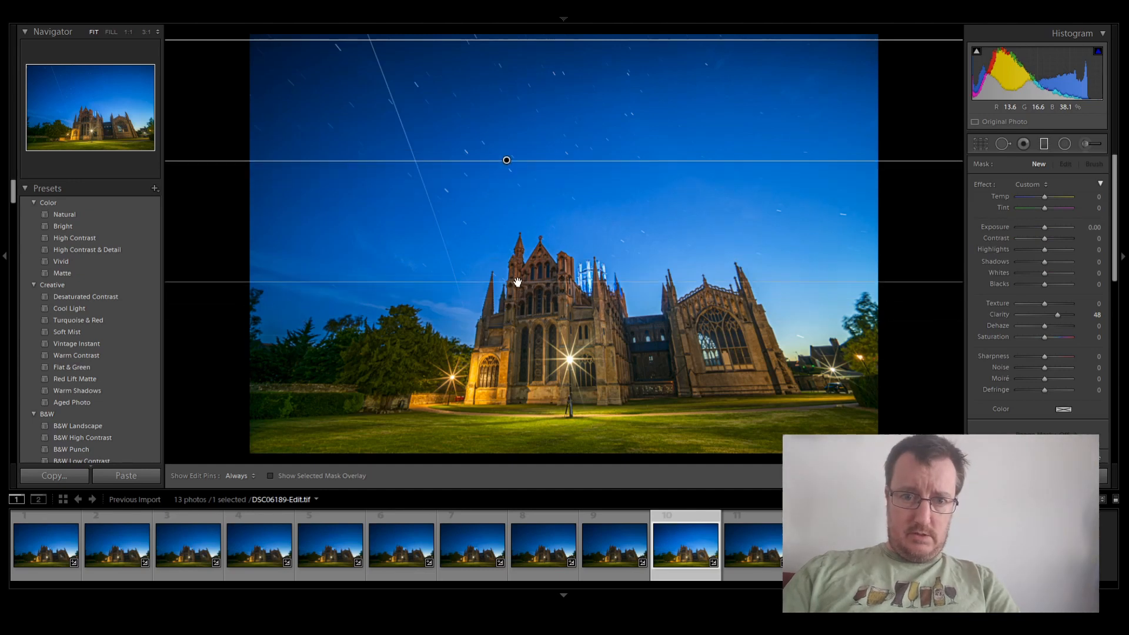
# Step: Reduce and fine-tune the graduated sky filter's Clarity boost
pyautogui.moveTo(1064, 315); pyautogui.dragTo(1049, 314)
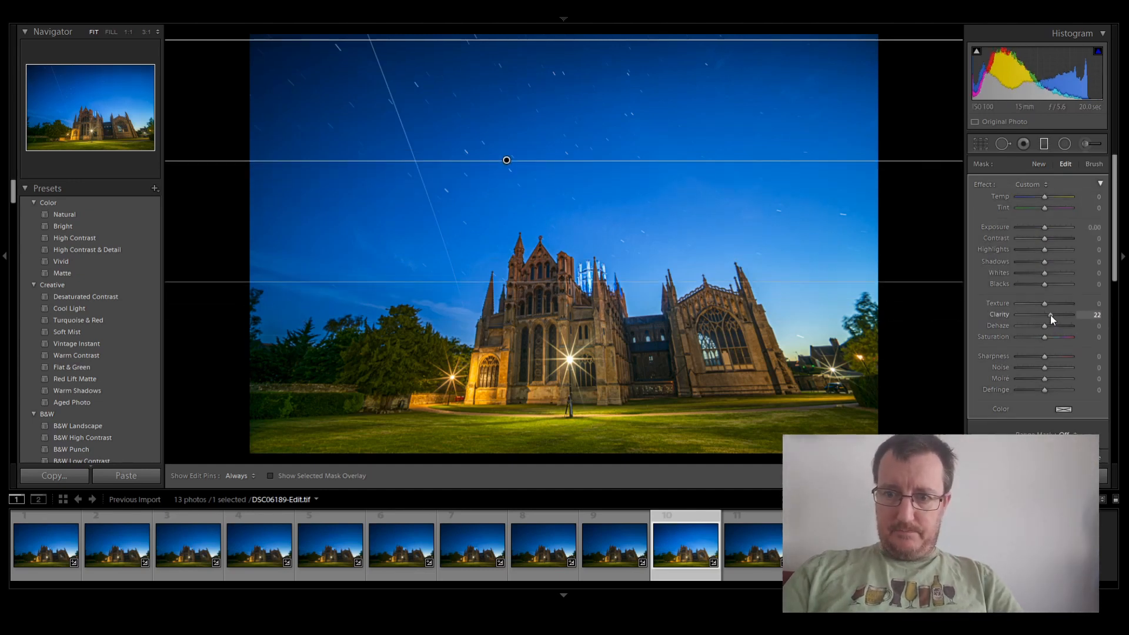
pyautogui.moveTo(1051, 303); pyautogui.dragTo(1058, 303)
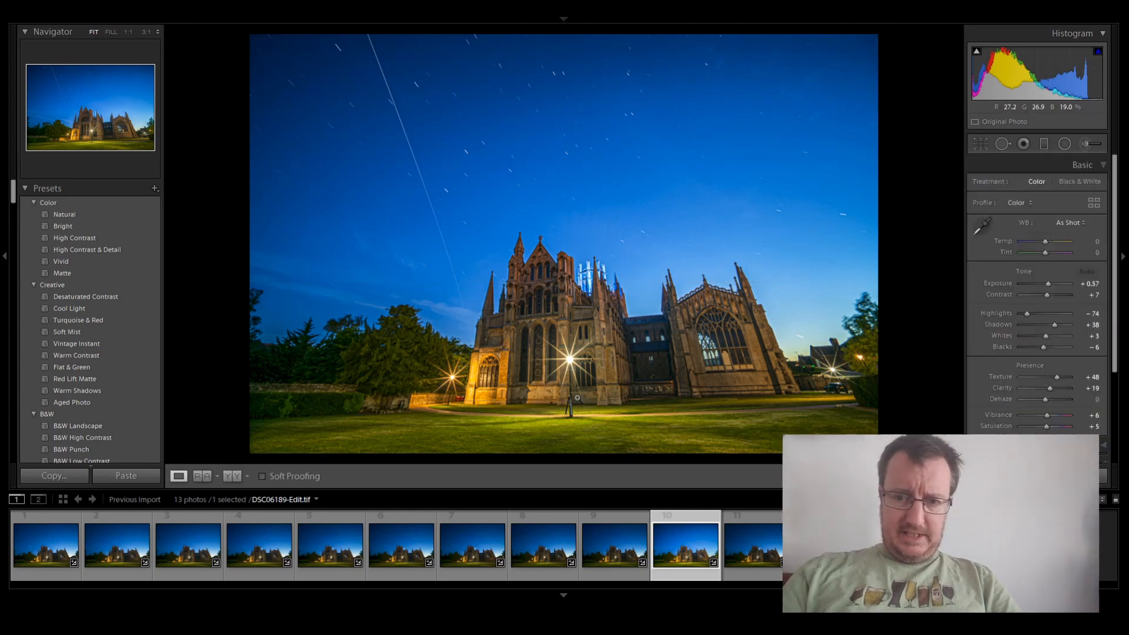
# Step: Start Crop & Straighten and pull the crop in from the left edge
pyautogui.click(980, 144)
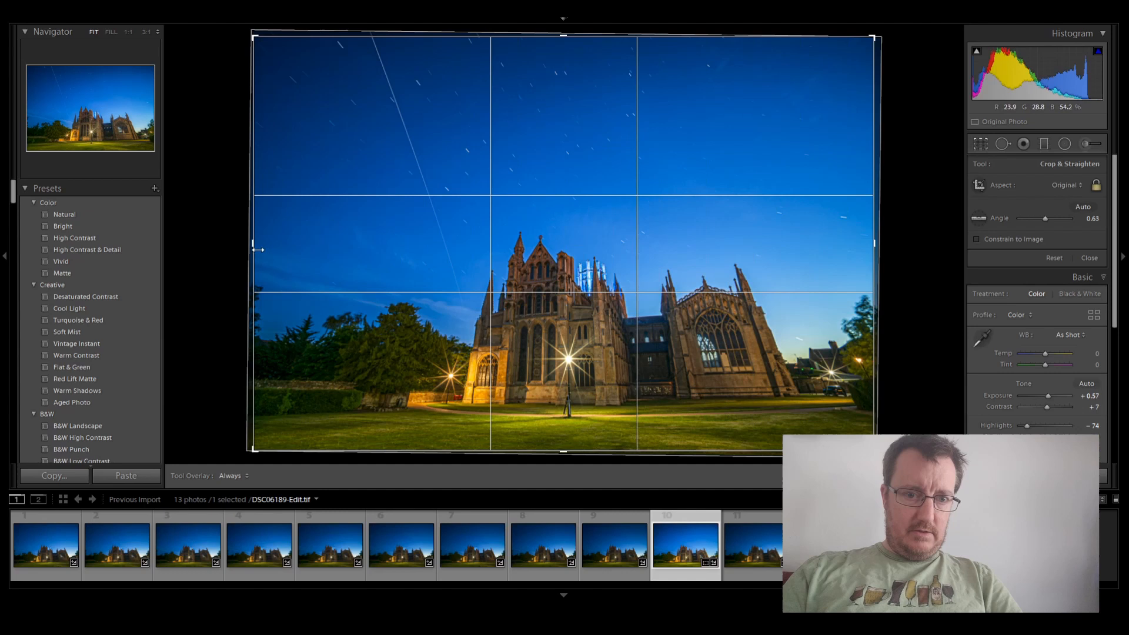
pyautogui.moveTo(257, 249); pyautogui.dragTo(261, 244)
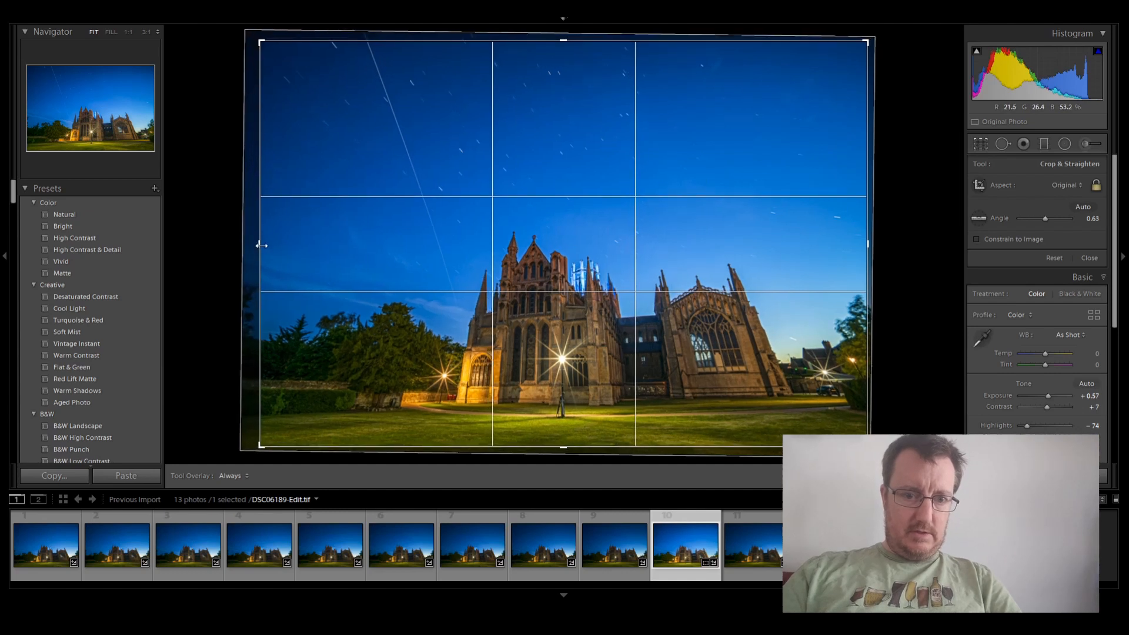